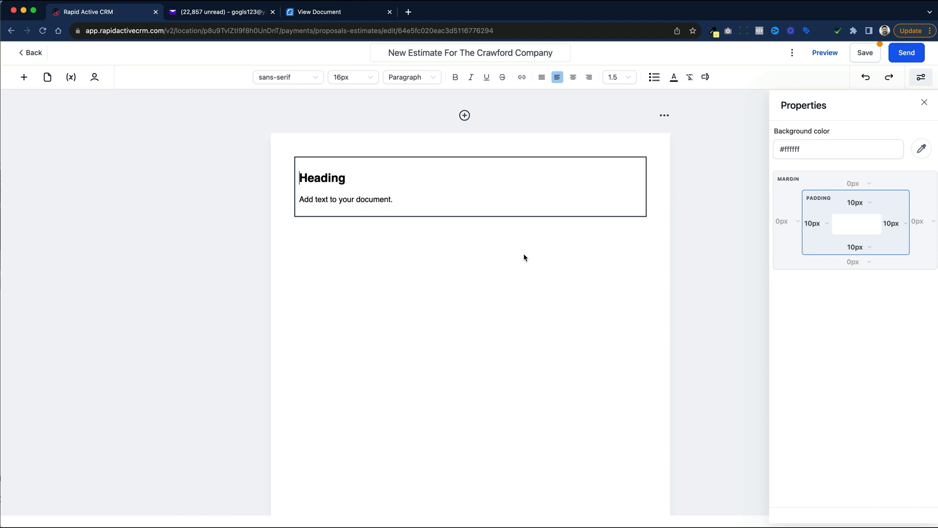
Browse the font and font size lists without changing anything.
{"action": "left_click", "coordinate": [288, 76]}
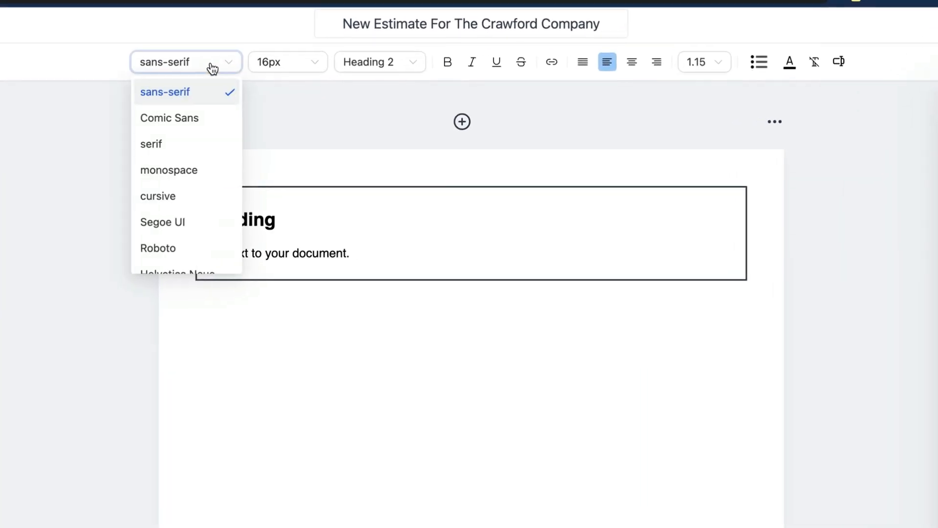
{"action": "left_click", "coordinate": [285, 61]}
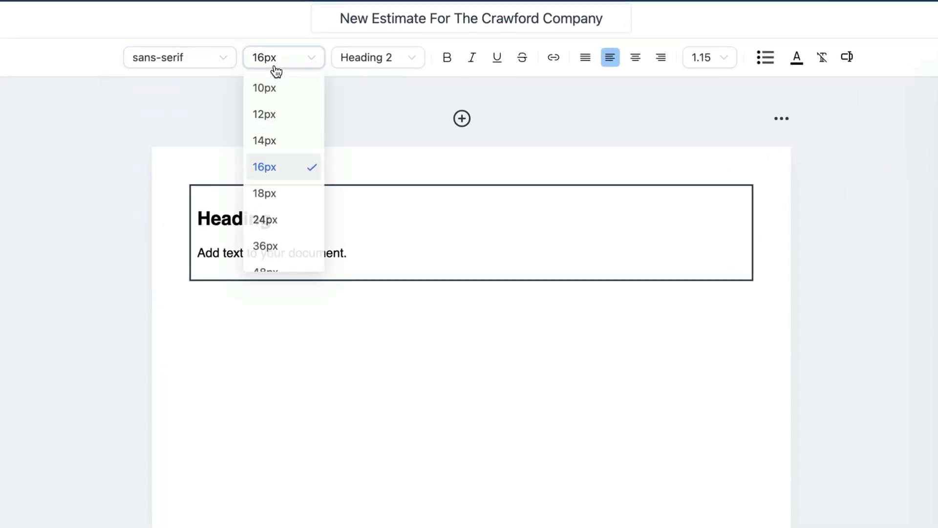
{"action": "left_click", "coordinate": [377, 57]}
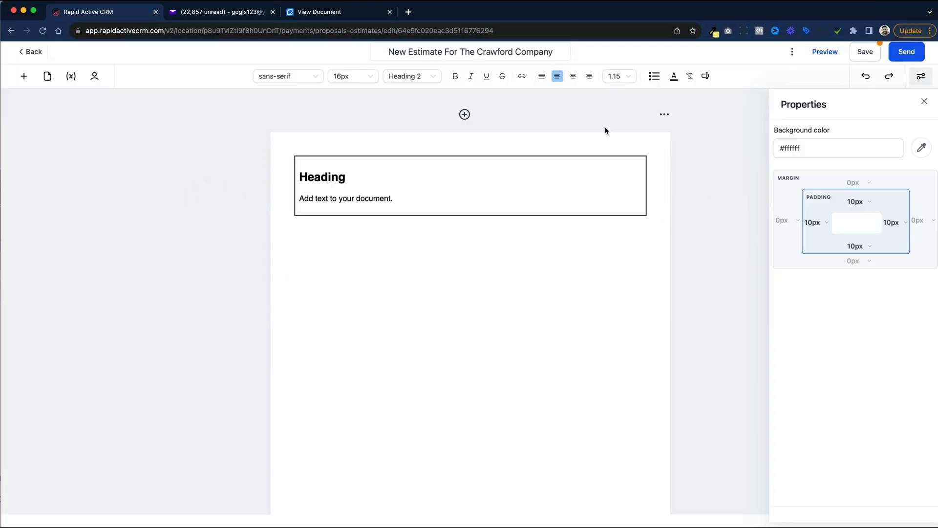
{"action": "mouse_move", "coordinate": [673, 76]}
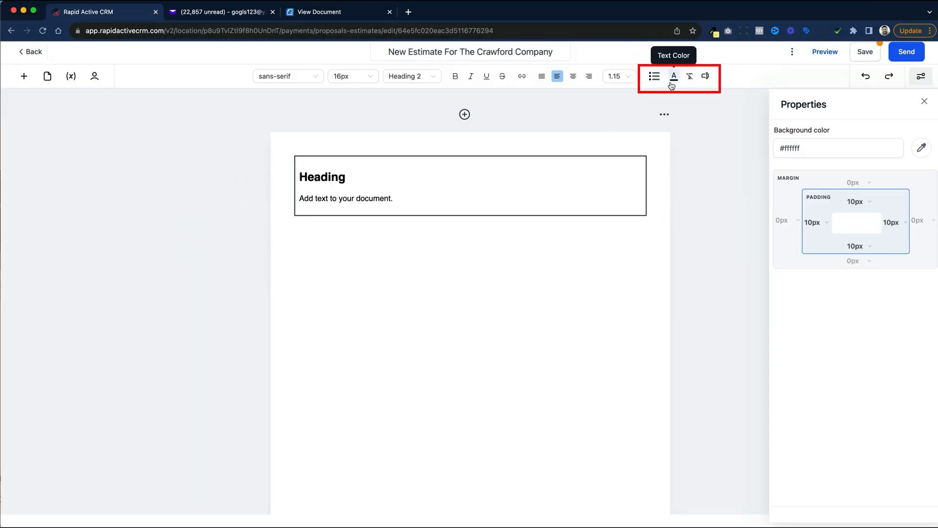
{"action": "mouse_move", "coordinate": [689, 76]}
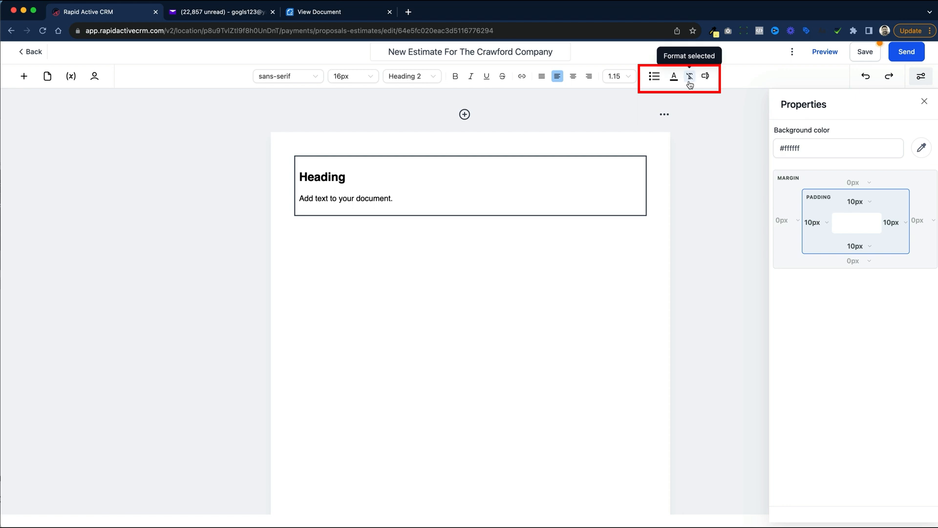
{"action": "mouse_move", "coordinate": [705, 77]}
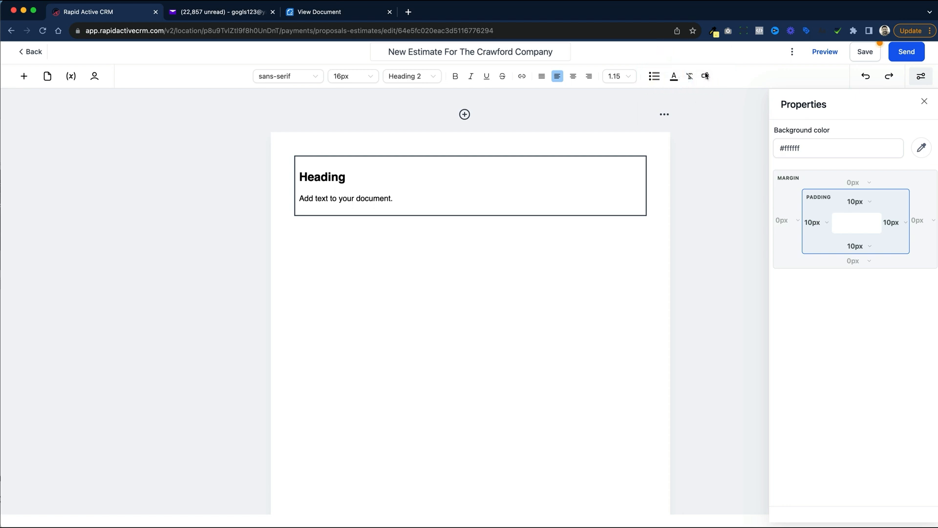
{"action": "mouse_move", "coordinate": [865, 76]}
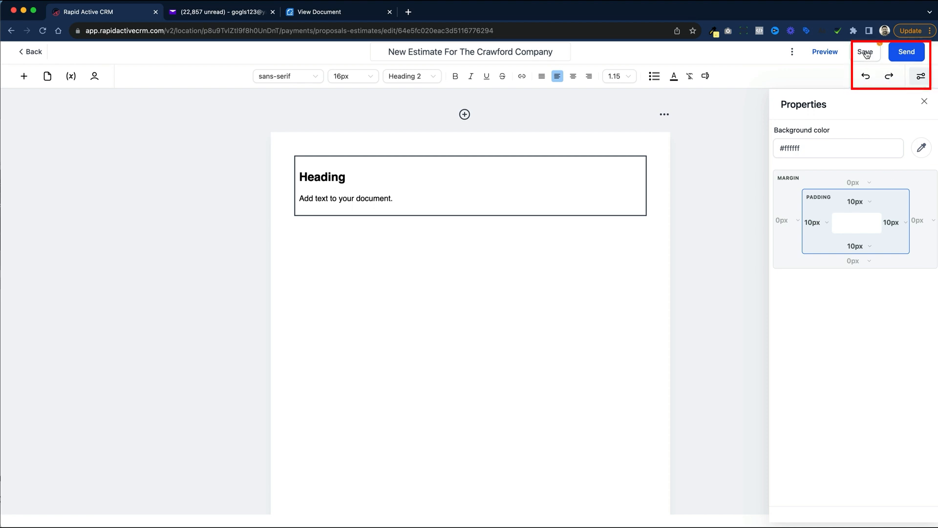
Save the estimate and delete its blank second page.
{"action": "left_click", "coordinate": [864, 51]}
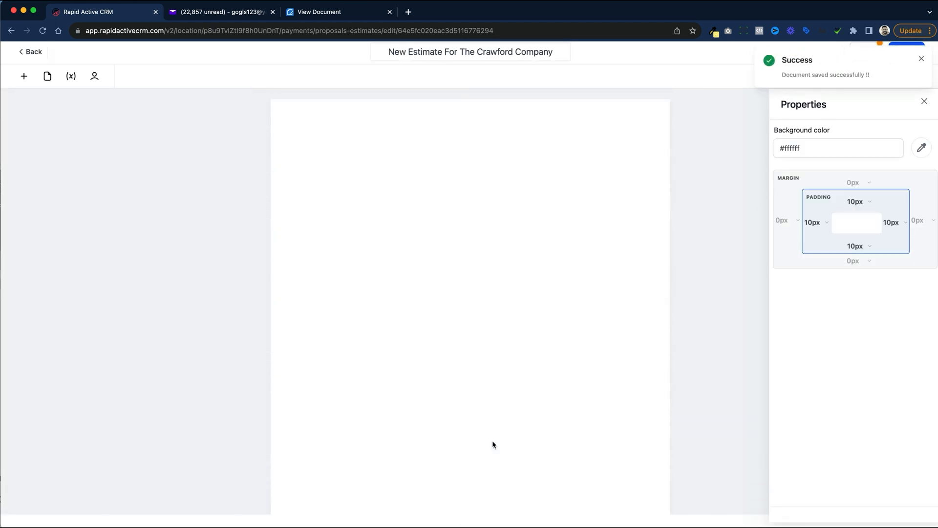
{"action": "mouse_move", "coordinate": [628, 247]}
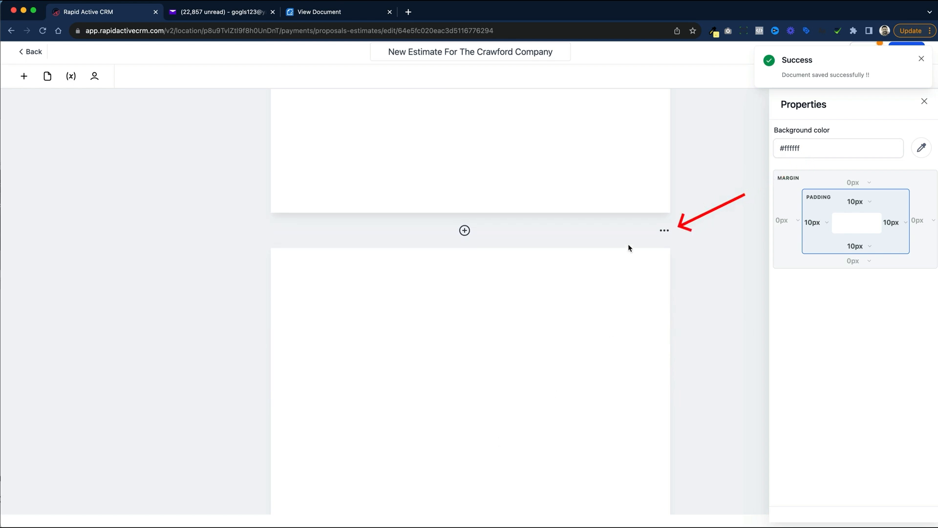
{"action": "left_click", "coordinate": [663, 230]}
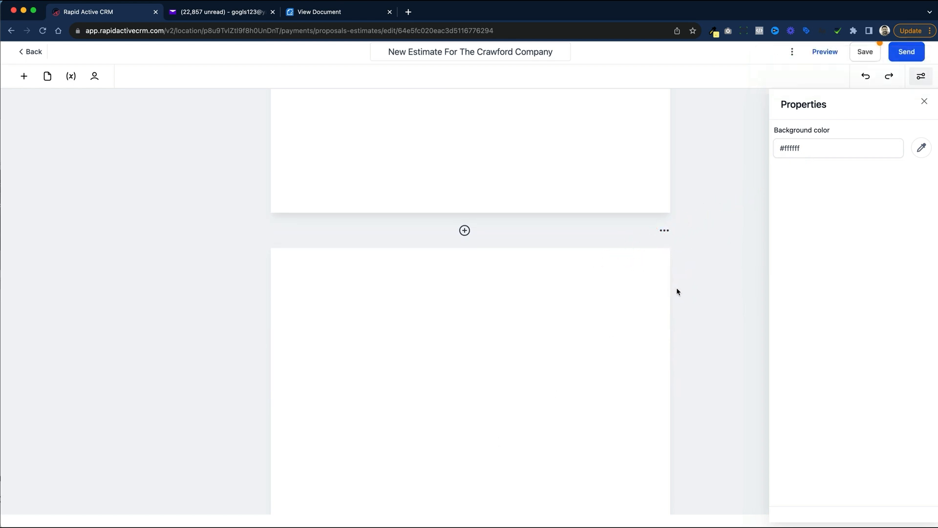
{"action": "left_click", "coordinate": [664, 230]}
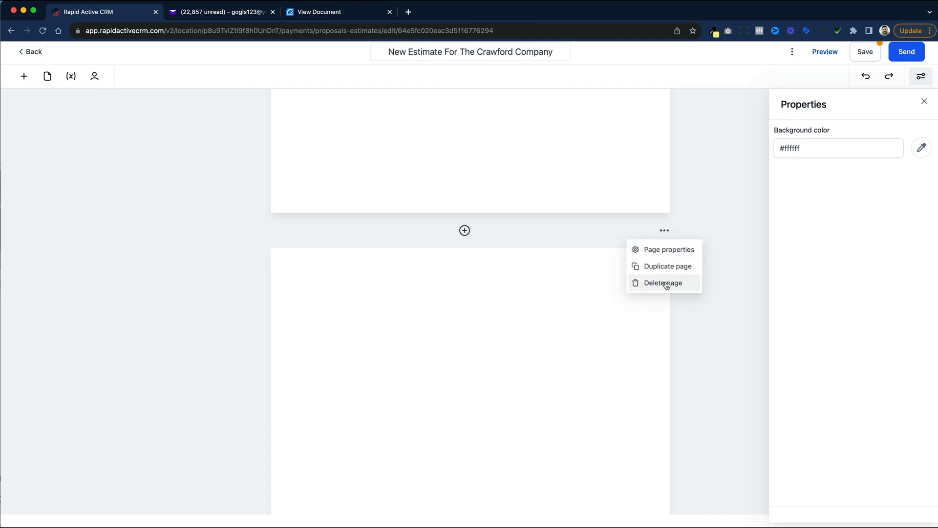
{"action": "left_click", "coordinate": [663, 283]}
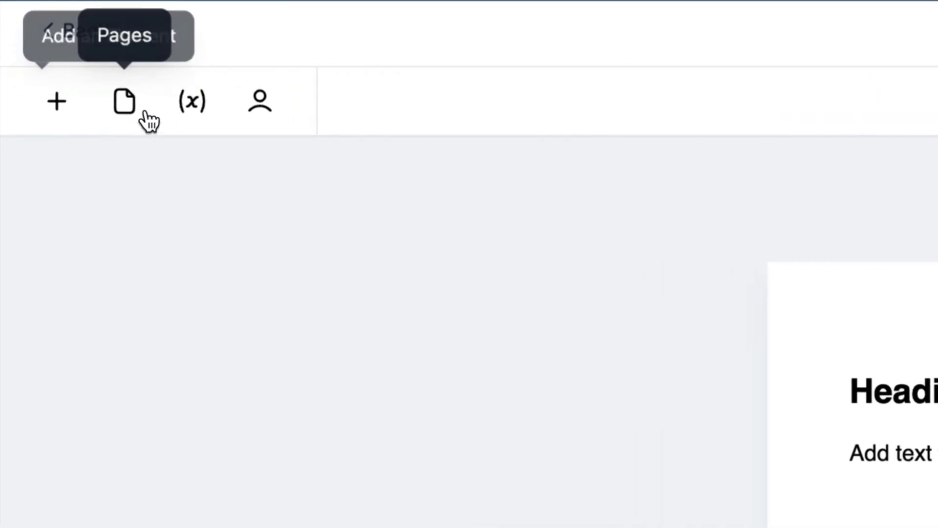
{"action": "mouse_move", "coordinate": [192, 101]}
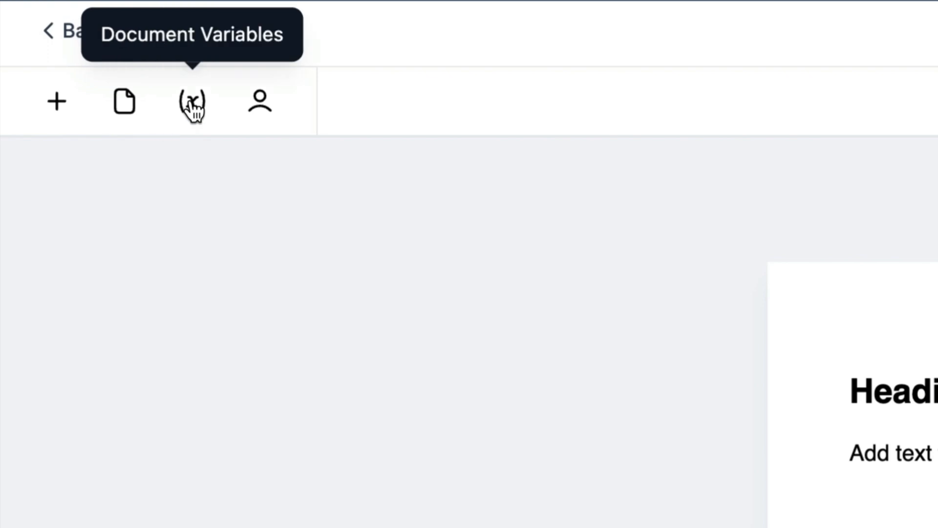
{"action": "mouse_move", "coordinate": [259, 100]}
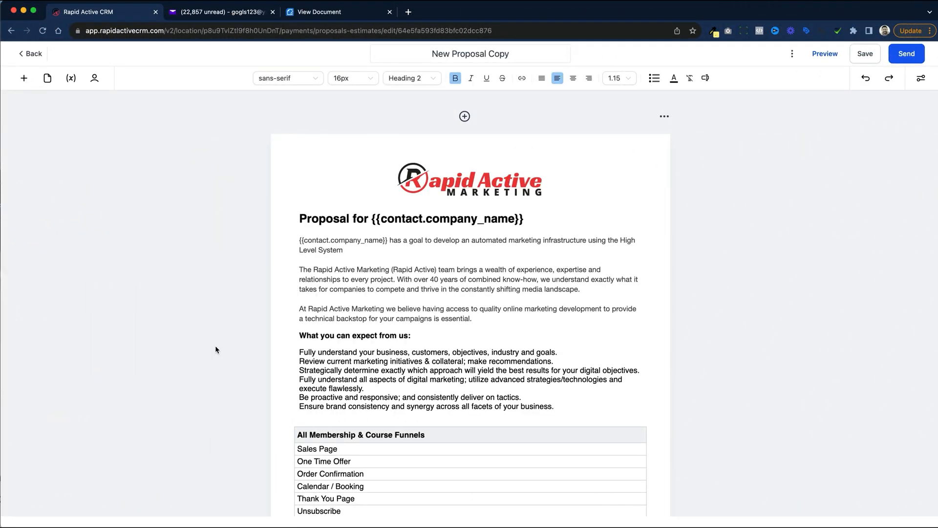
{"action": "mouse_move", "coordinate": [225, 349]}
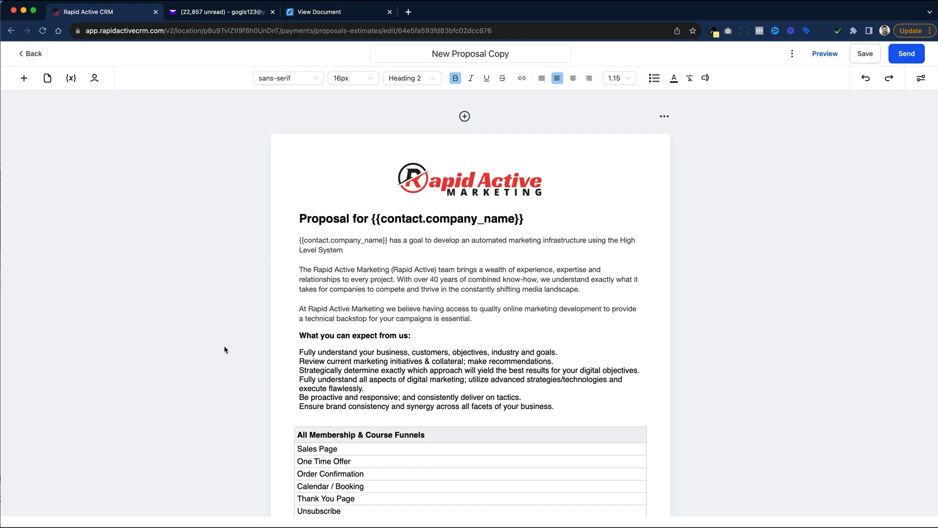
{"action": "mouse_move", "coordinate": [118, 367]}
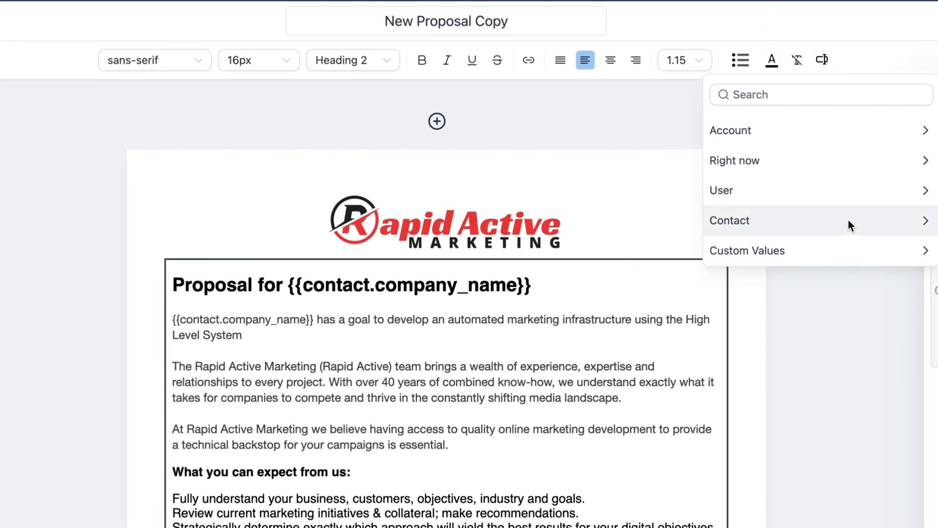
Show the Contact variables and check the signer of the signature block.
{"action": "left_click", "coordinate": [730, 219]}
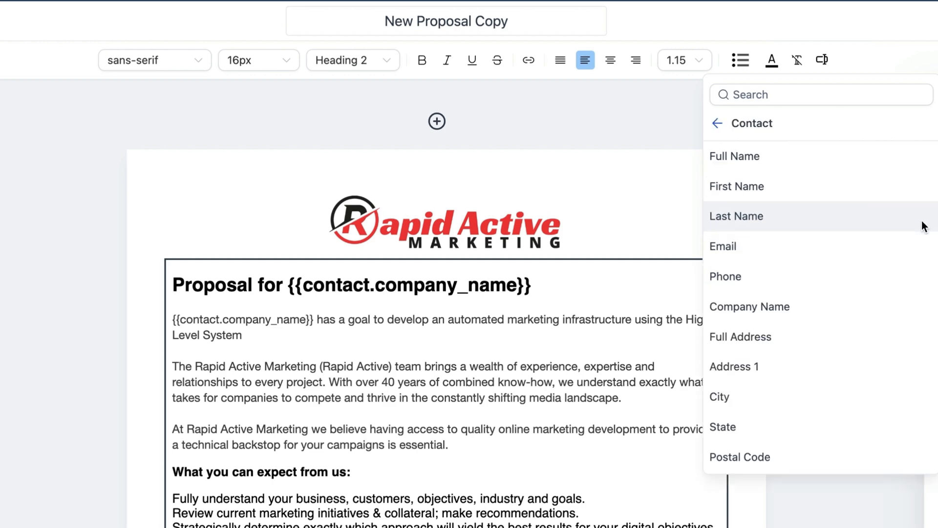
{"action": "scroll", "scroll_direction": "down", "scroll_amount": 3}
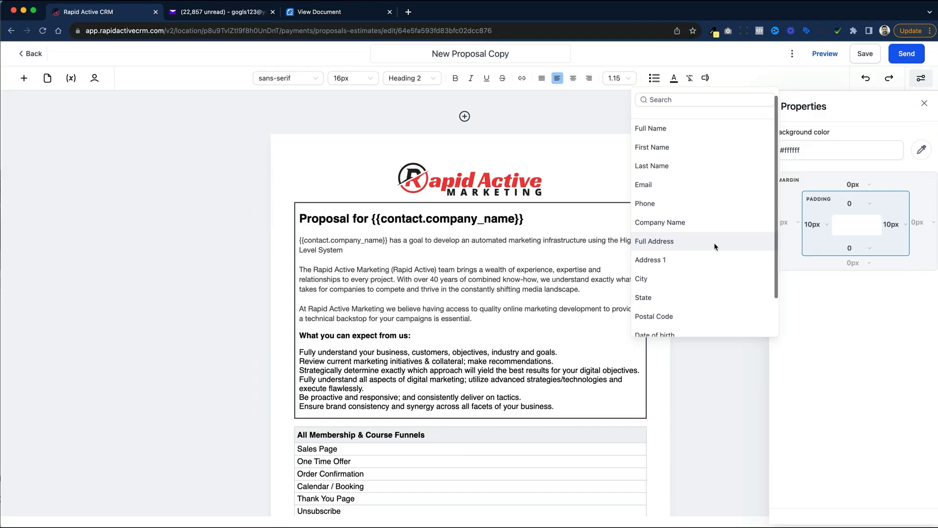
{"action": "scroll", "scroll_direction": "down", "scroll_amount": 3}
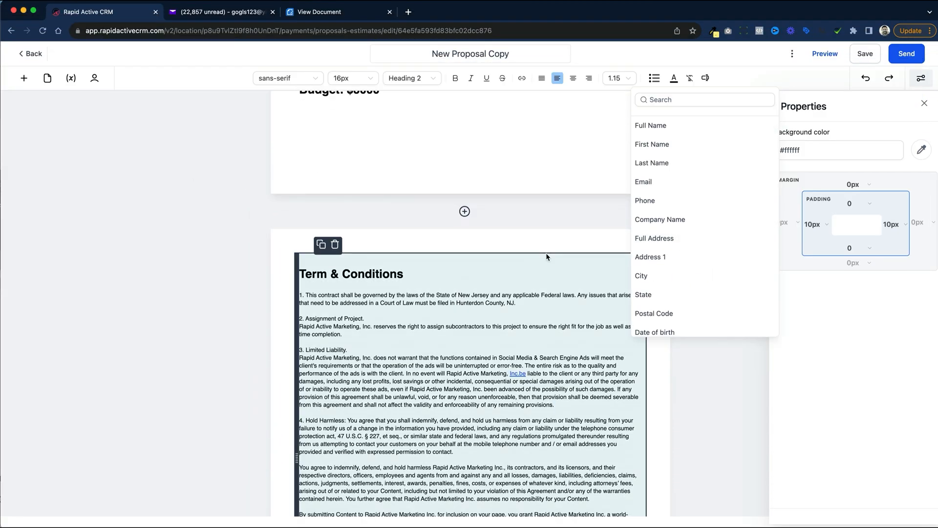
{"action": "scroll", "scroll_direction": "down", "scroll_amount": 3}
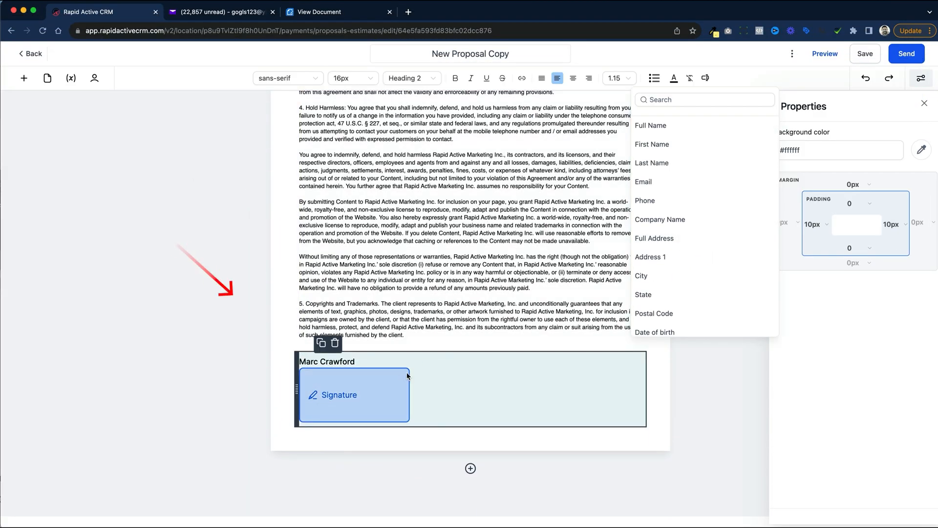
{"action": "left_click", "coordinate": [353, 394]}
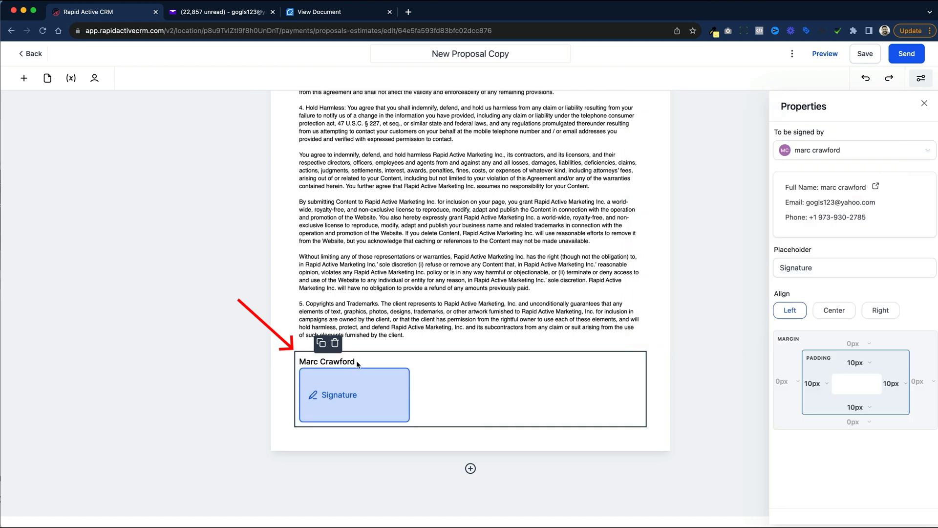
{"action": "mouse_move", "coordinate": [376, 365]}
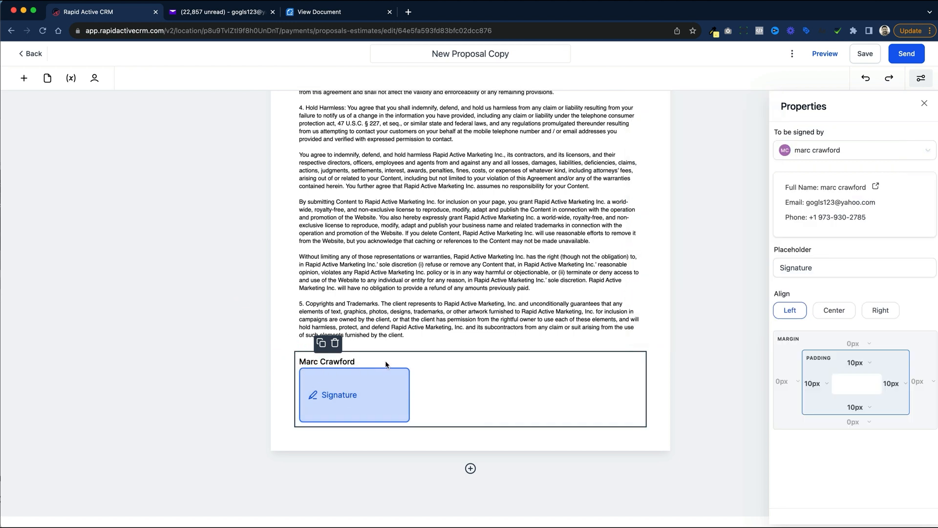
{"action": "scroll", "scroll_direction": "up", "scroll_amount": 3}
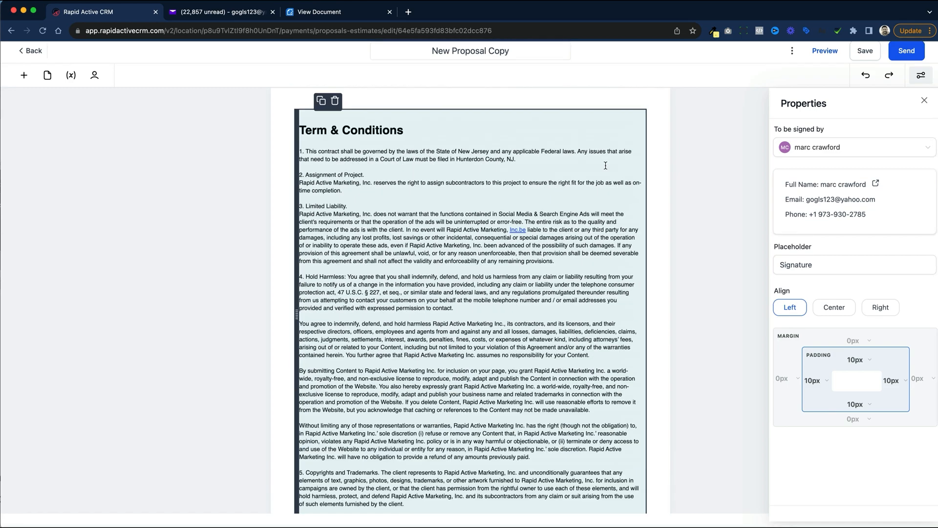
{"action": "scroll", "scroll_direction": "up", "scroll_amount": 3}
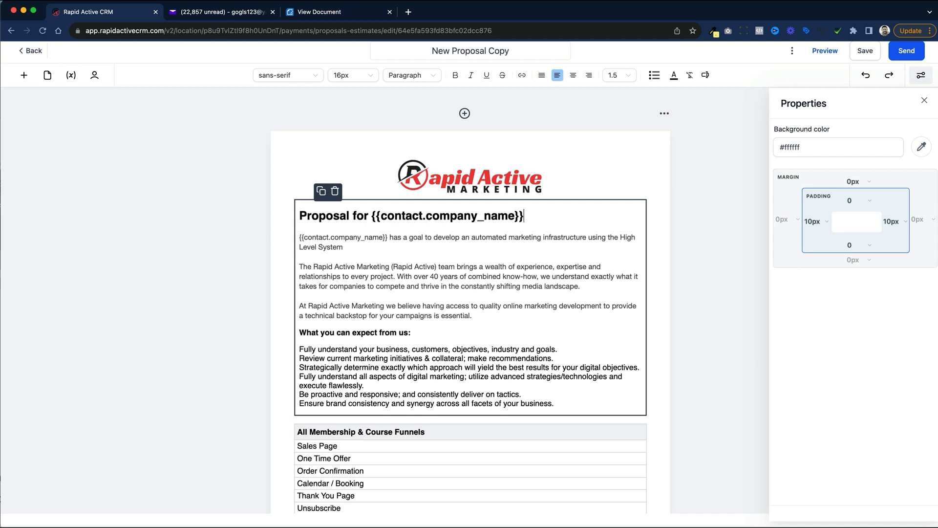
Insert the contact Address 1 variable below the heading and start a new line.
{"action": "left_click", "coordinate": [411, 75]}
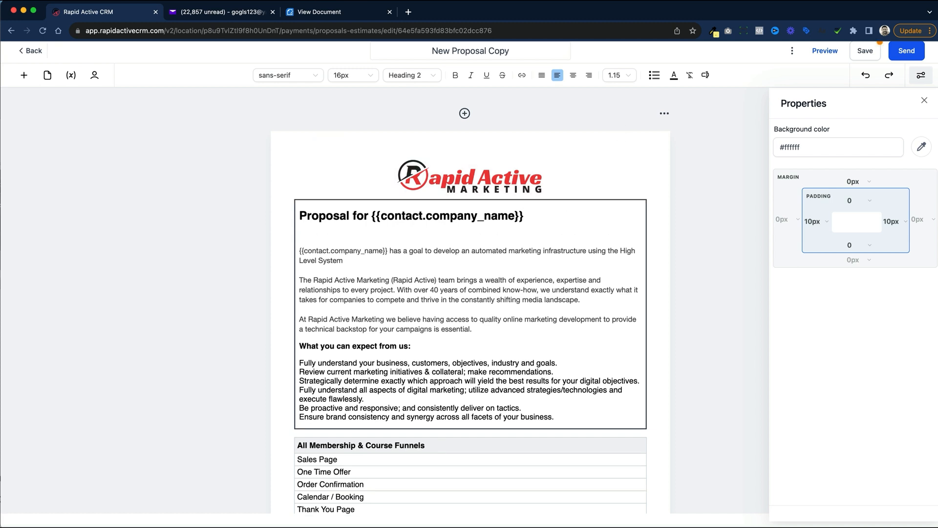
{"action": "left_click", "coordinate": [321, 245]}
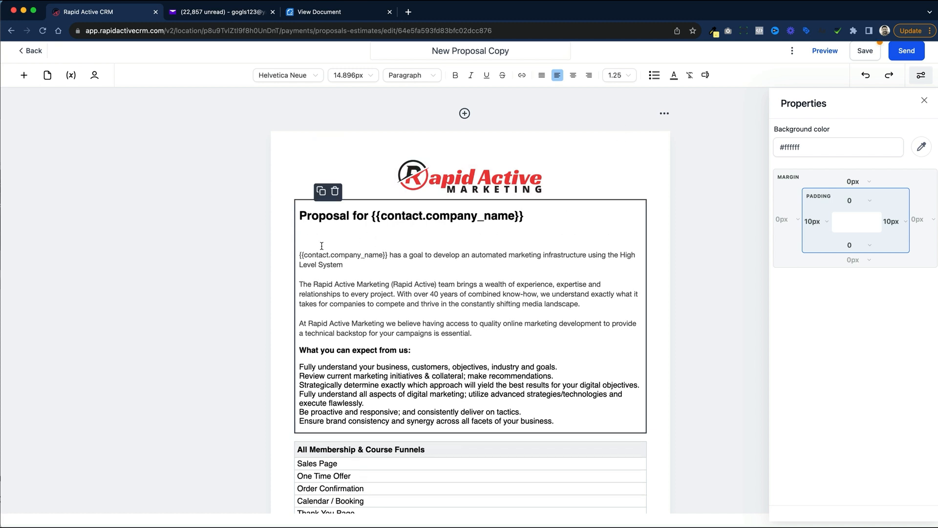
{"action": "left_click", "coordinate": [300, 237]}
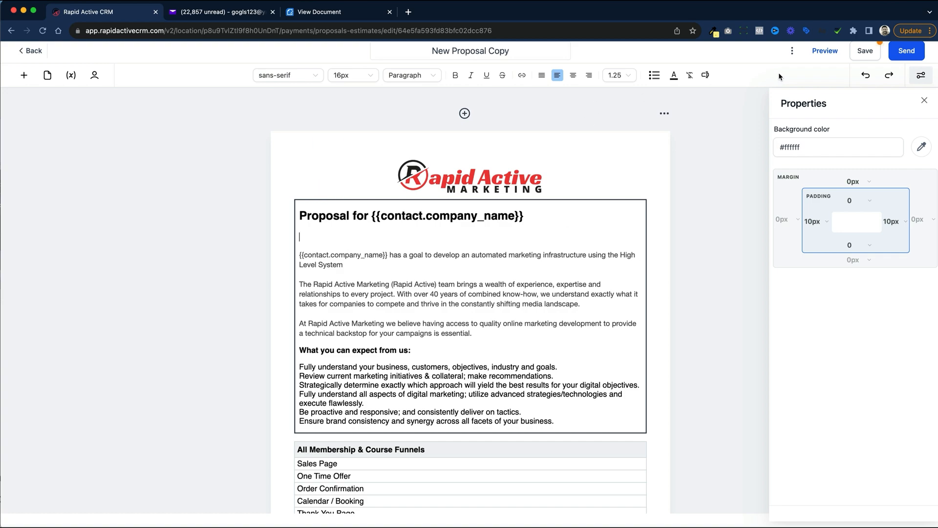
{"action": "left_click", "coordinate": [705, 75]}
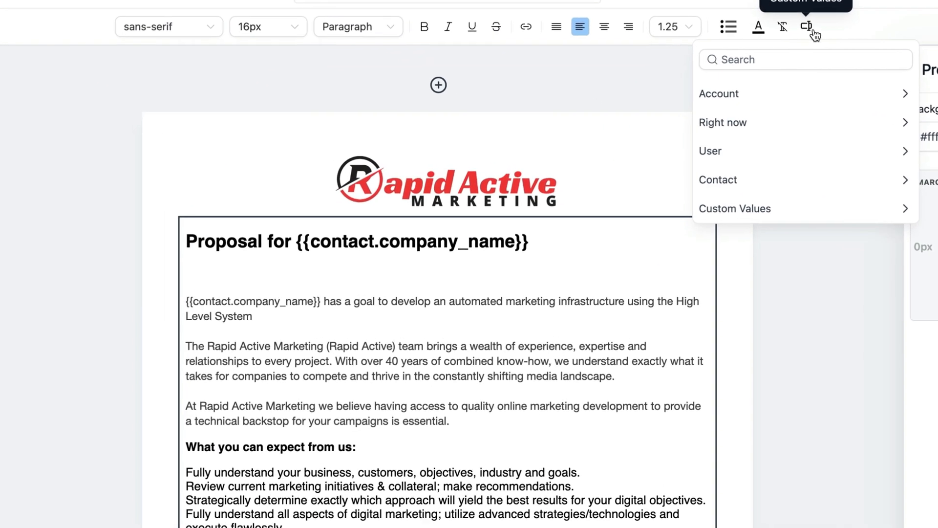
{"action": "left_click", "coordinate": [717, 179]}
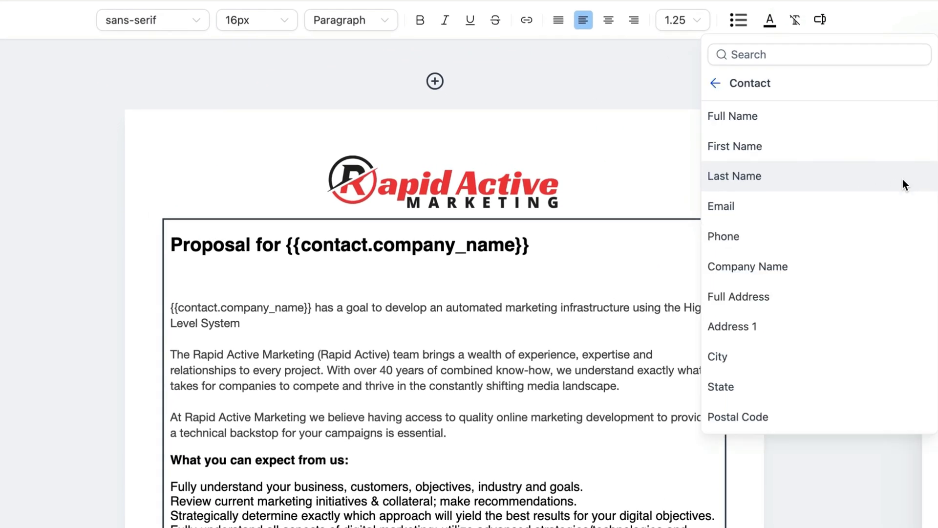
{"action": "left_click", "coordinate": [732, 326]}
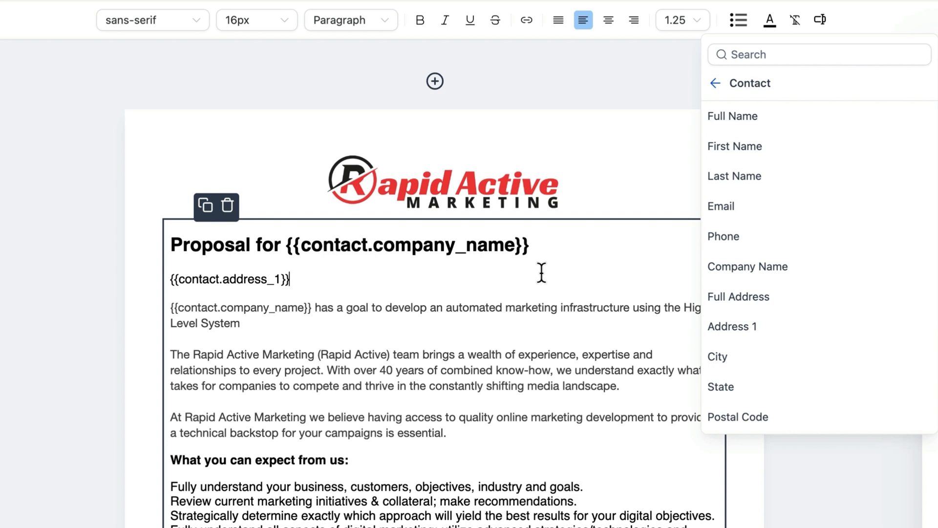
{"action": "key", "text": "enter"}
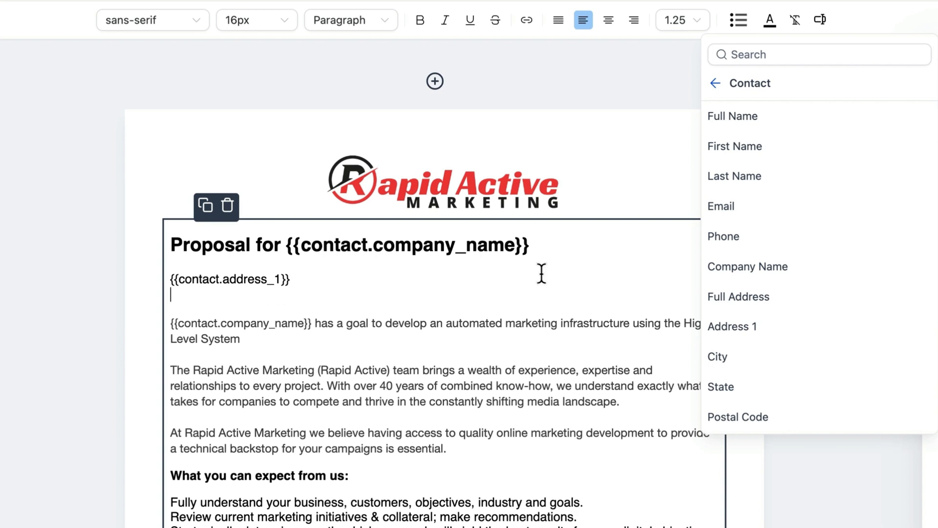
{"action": "mouse_move", "coordinate": [732, 326]}
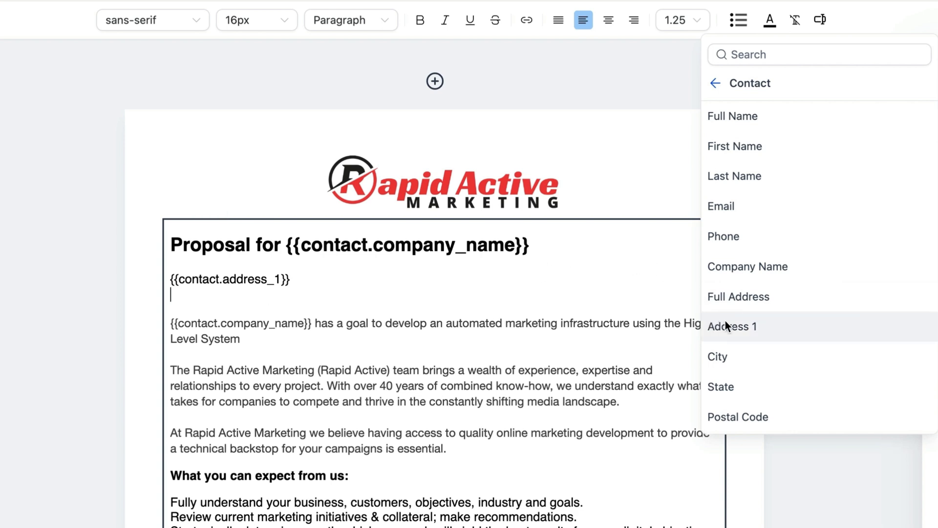
Insert the contact City, State and Postal Code variables on the second line.
{"action": "left_click", "coordinate": [717, 356]}
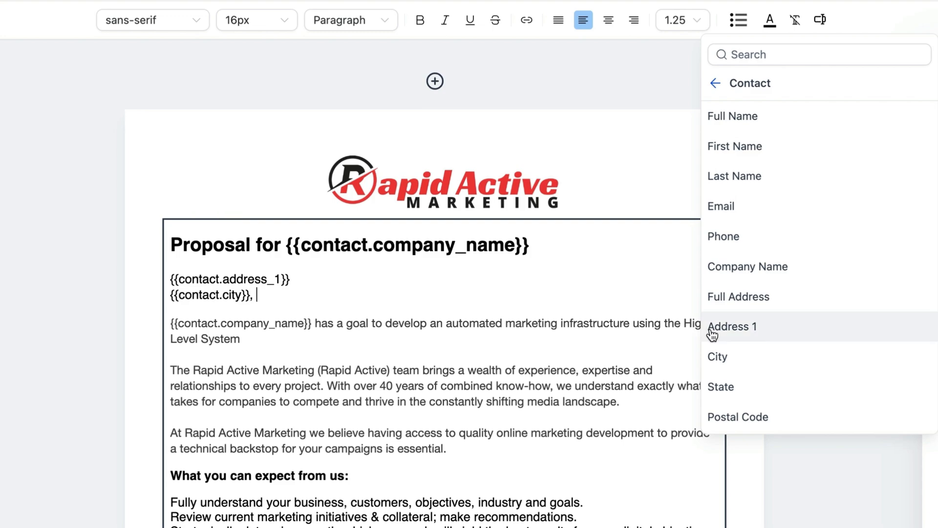
{"action": "left_click", "coordinate": [721, 386]}
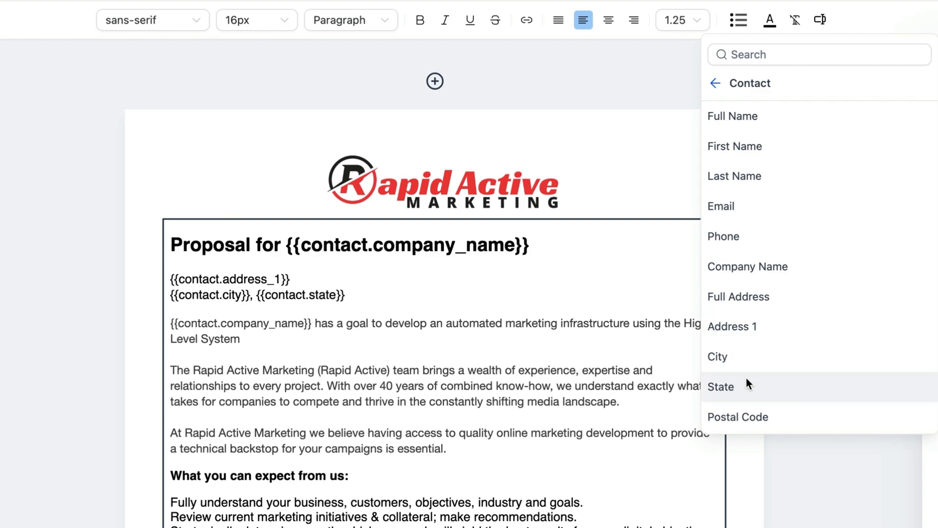
{"action": "left_click", "coordinate": [737, 416]}
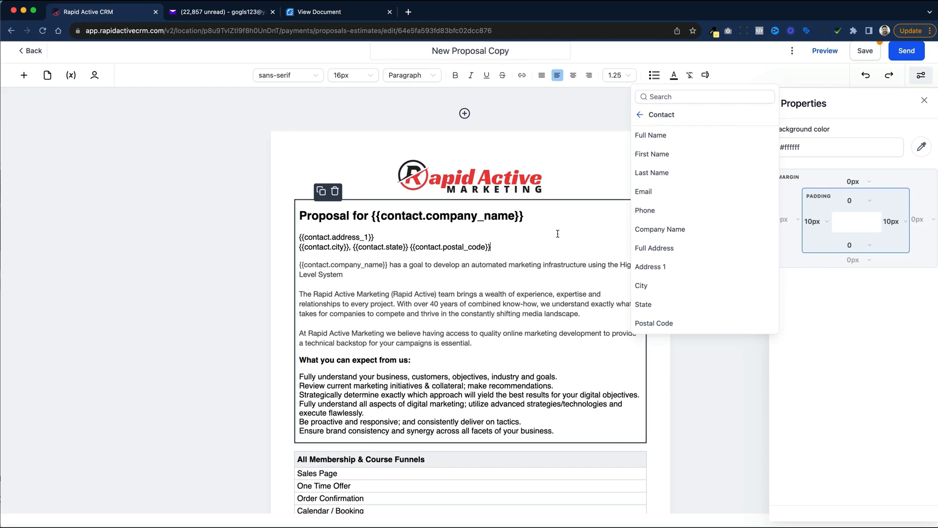
{"action": "left_click", "coordinate": [556, 229]}
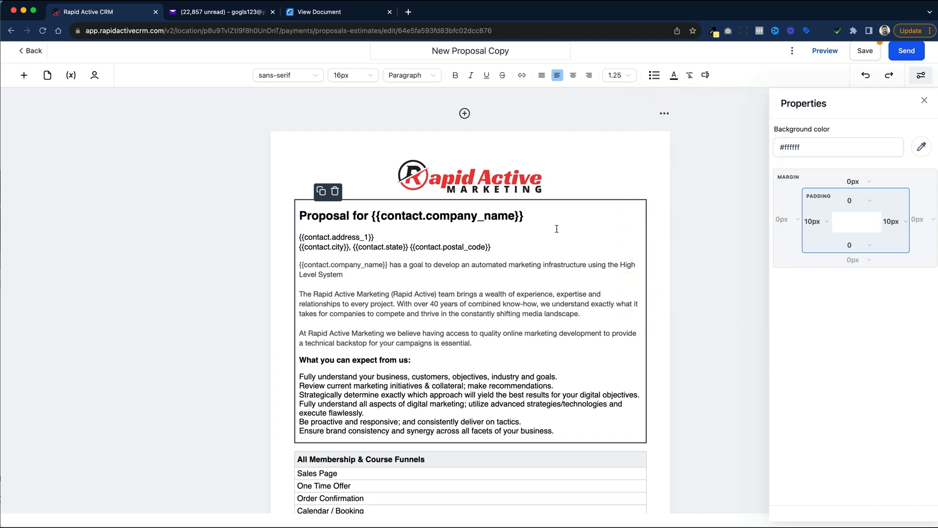
{"action": "scroll", "scroll_direction": "down", "scroll_amount": 3}
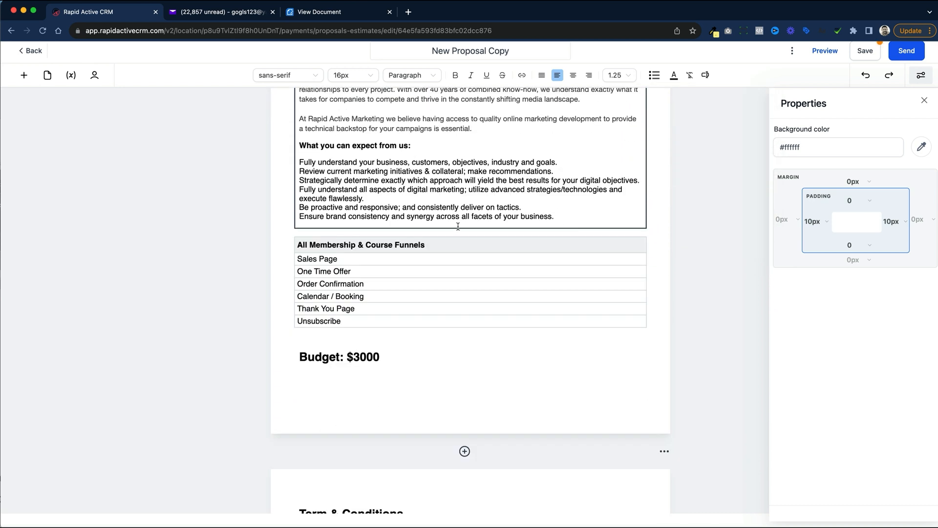
{"action": "left_click", "coordinate": [440, 283]}
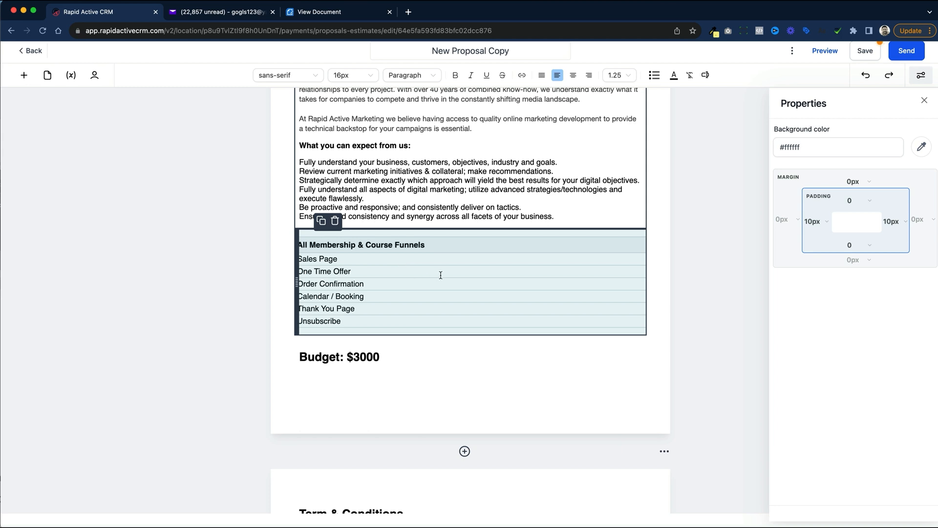
{"action": "left_click", "coordinate": [705, 75]}
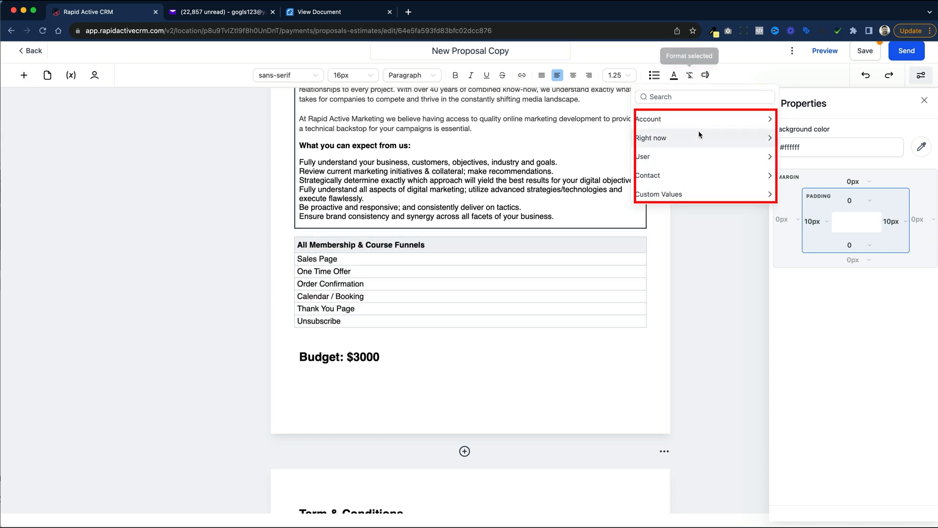
{"action": "mouse_move", "coordinate": [706, 197]}
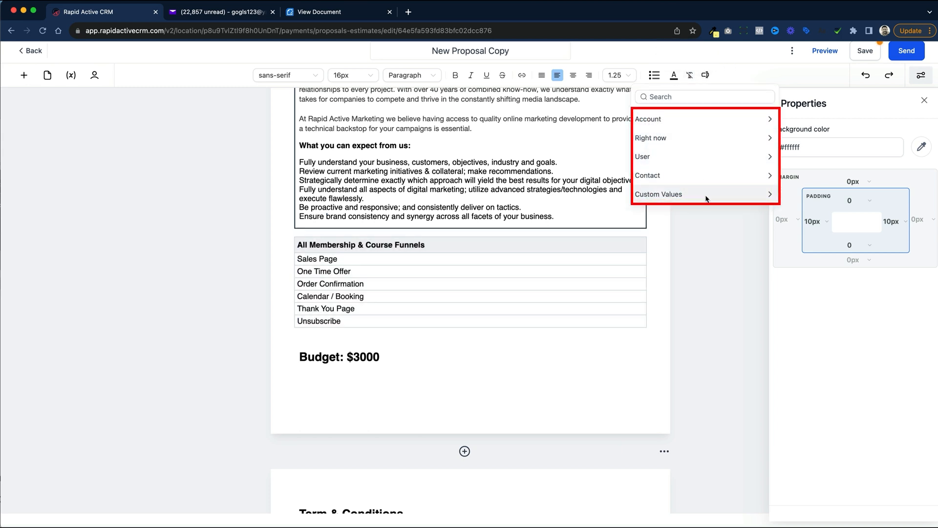
{"action": "mouse_move", "coordinate": [695, 157]}
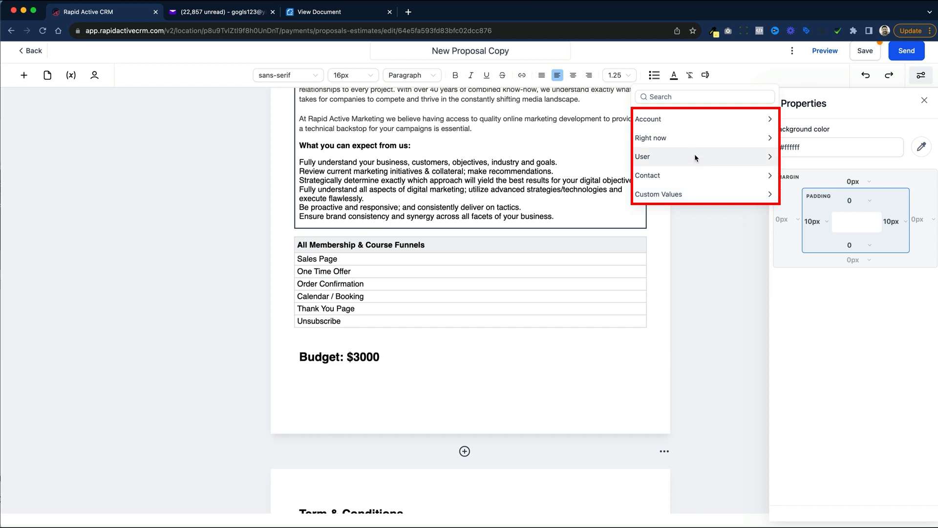
{"action": "mouse_move", "coordinate": [717, 162]}
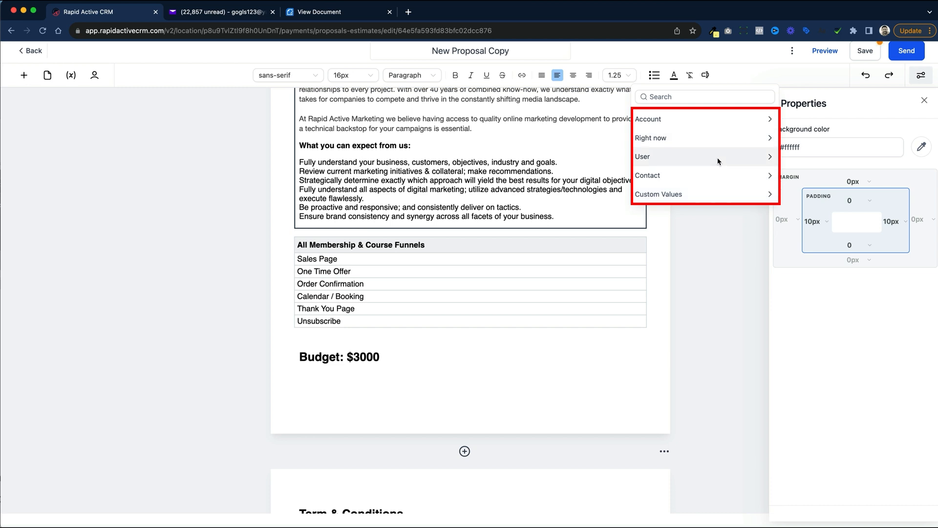
{"action": "left_click", "coordinate": [469, 282]}
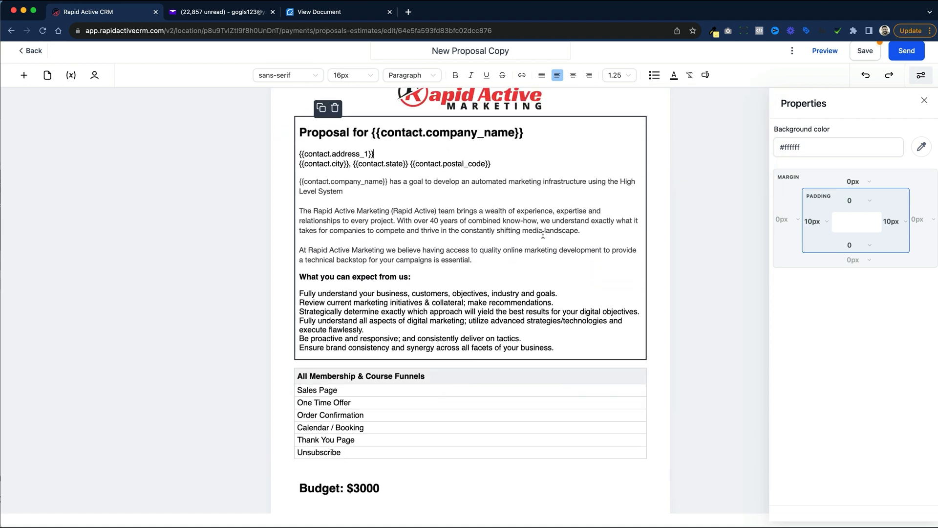
{"action": "mouse_move", "coordinate": [482, 294]}
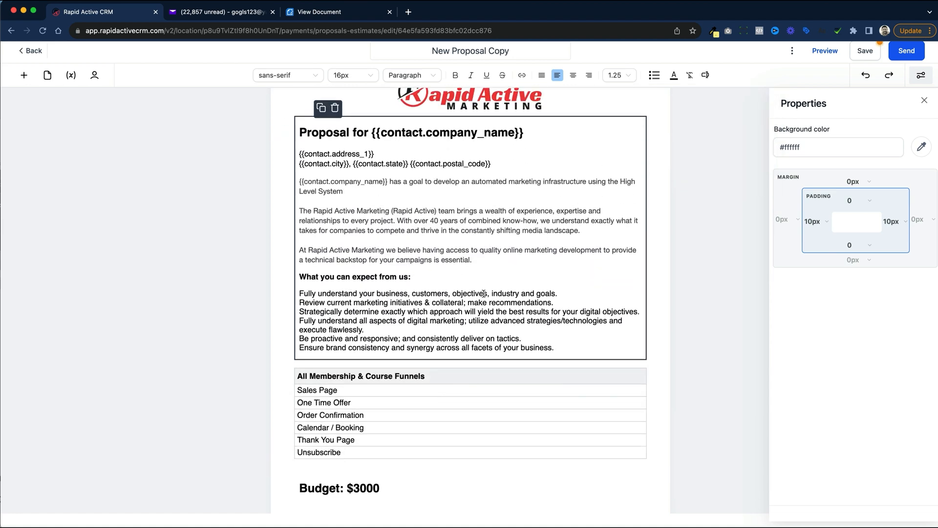
{"action": "scroll", "scroll_direction": "down", "scroll_amount": 3}
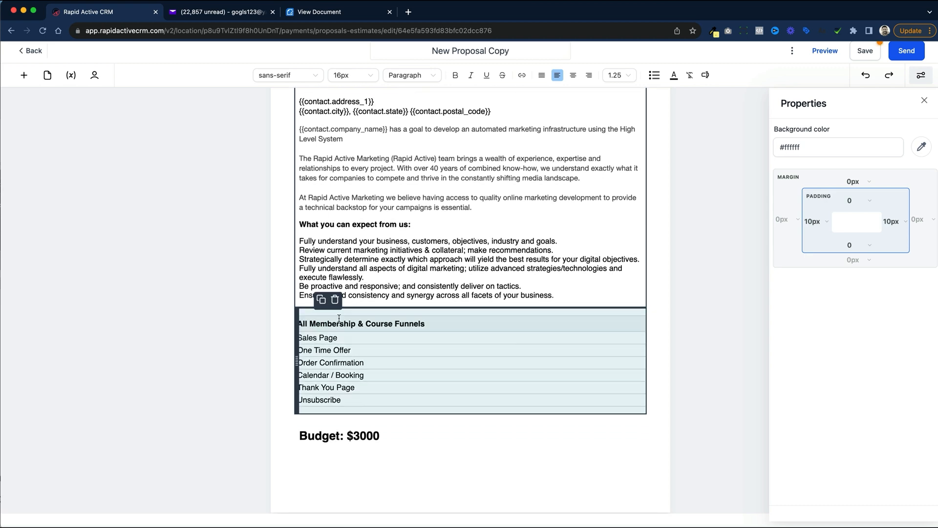
{"action": "scroll", "scroll_direction": "down", "scroll_amount": 3}
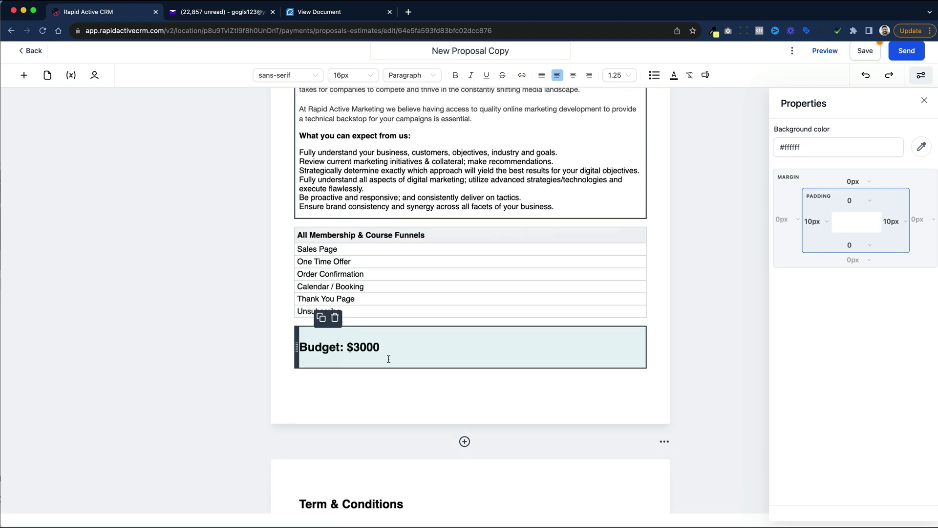
{"action": "scroll", "scroll_direction": "down", "scroll_amount": 3}
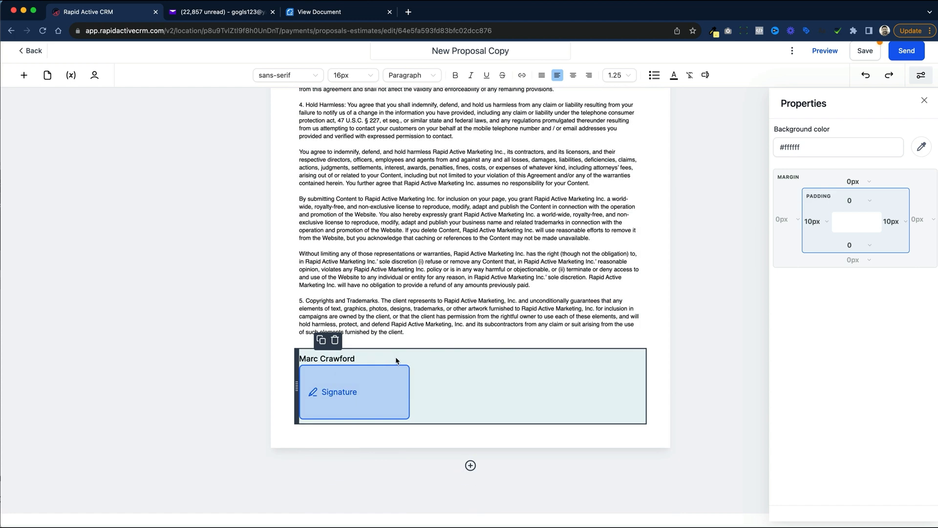
{"action": "left_click", "coordinate": [354, 392]}
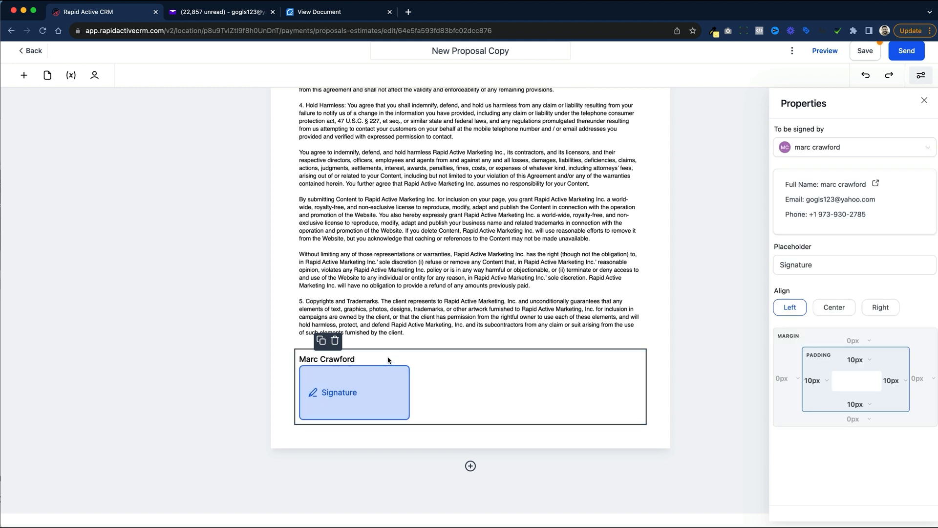
{"action": "mouse_move", "coordinate": [94, 76]}
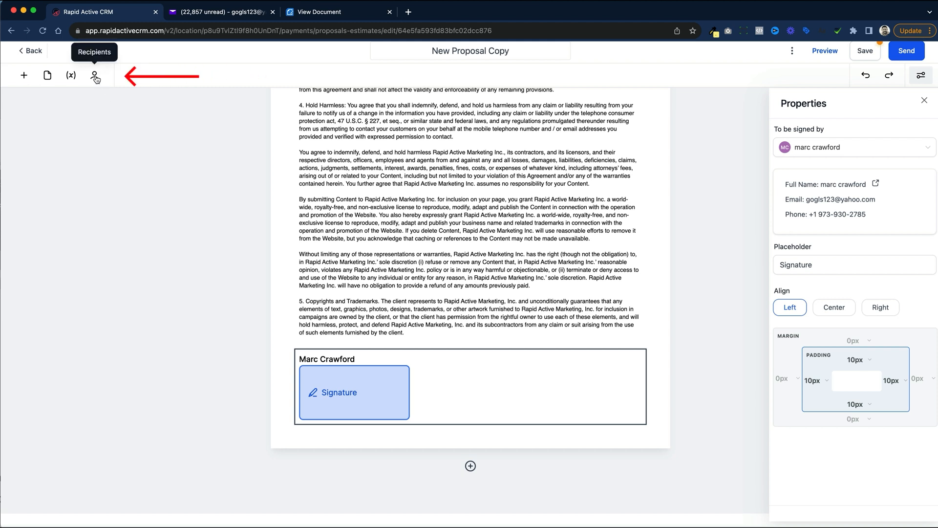
{"action": "left_click", "coordinate": [95, 75]}
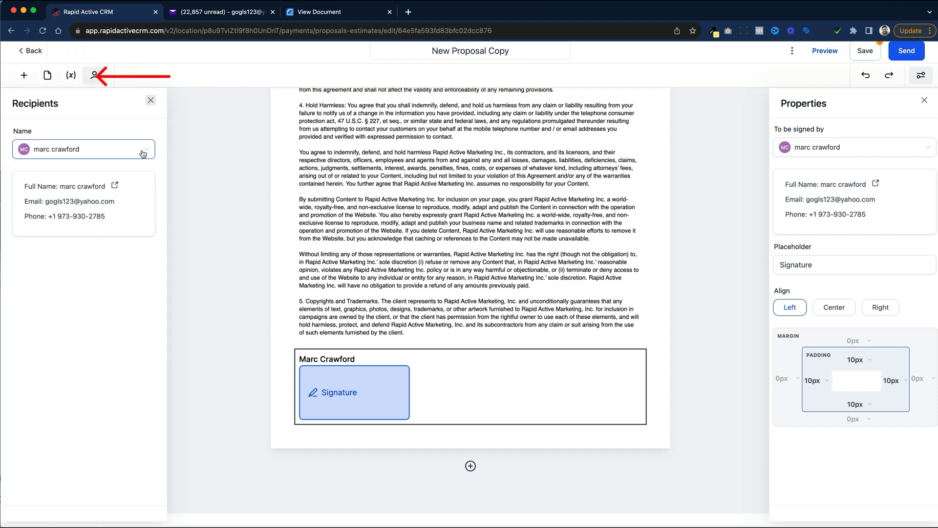
{"action": "type", "text": "john j. maddox"}
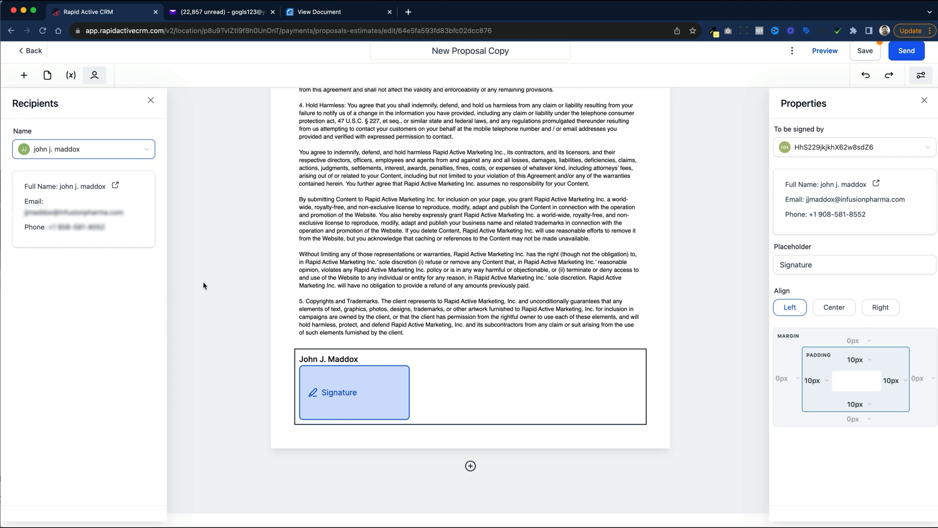
{"action": "mouse_move", "coordinate": [549, 374]}
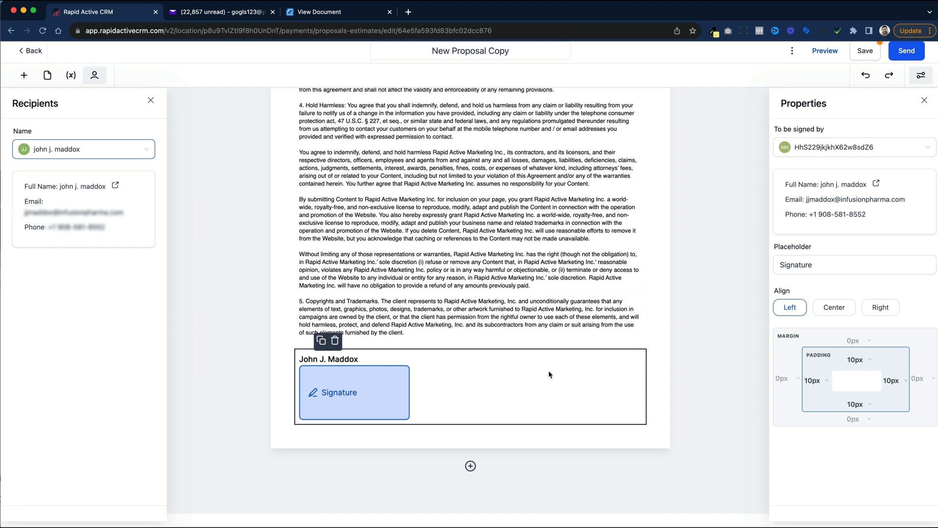
{"action": "left_click", "coordinate": [83, 149]}
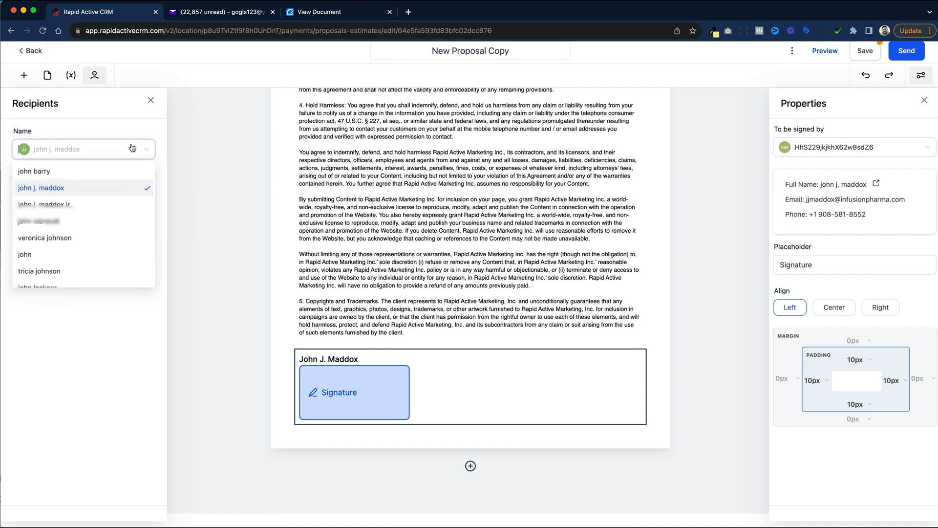
{"action": "mouse_move", "coordinate": [124, 171]}
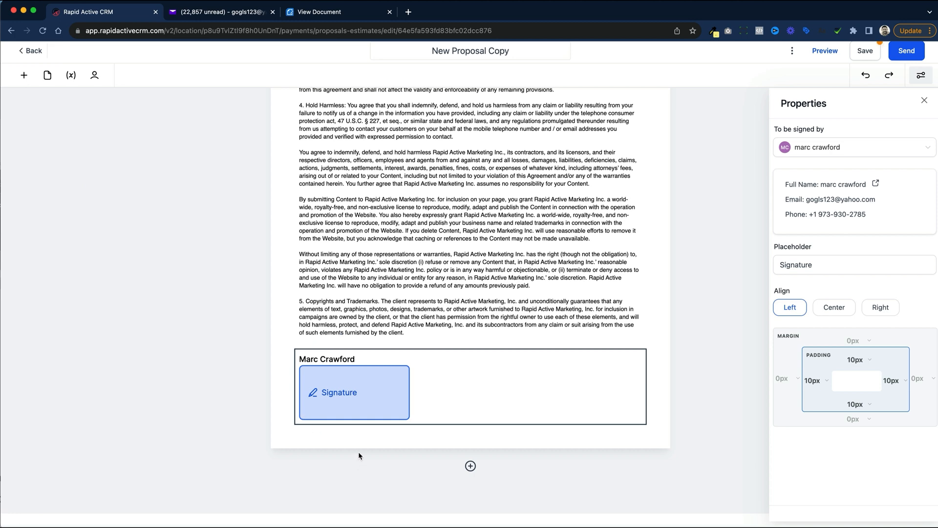
Return to the top of New Proposal Copy and save it.
{"action": "scroll", "scroll_direction": "up", "scroll_amount": 3}
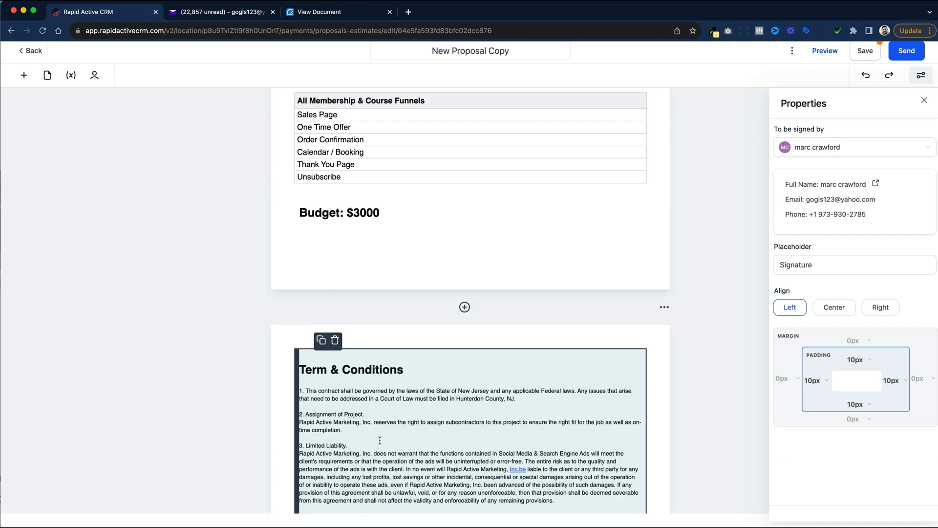
{"action": "scroll", "scroll_direction": "up", "scroll_amount": 3}
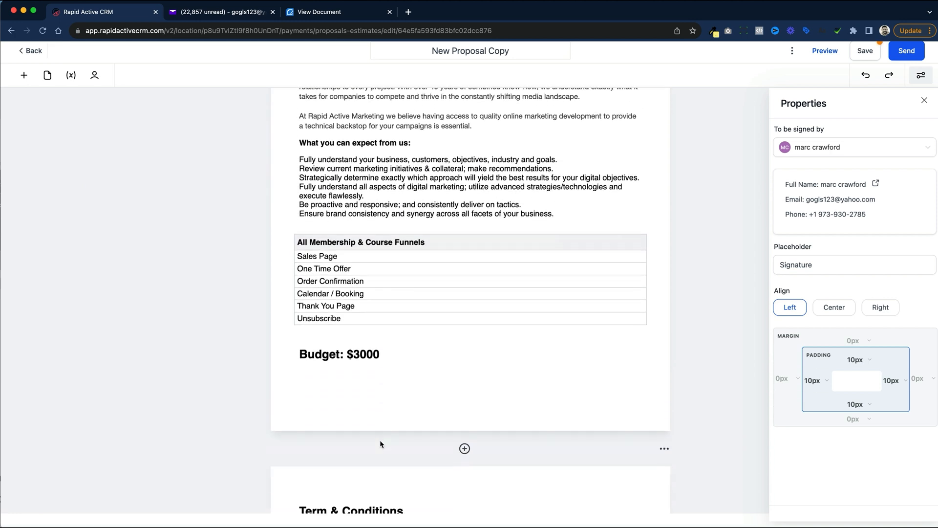
{"action": "scroll", "scroll_direction": "up", "scroll_amount": 3}
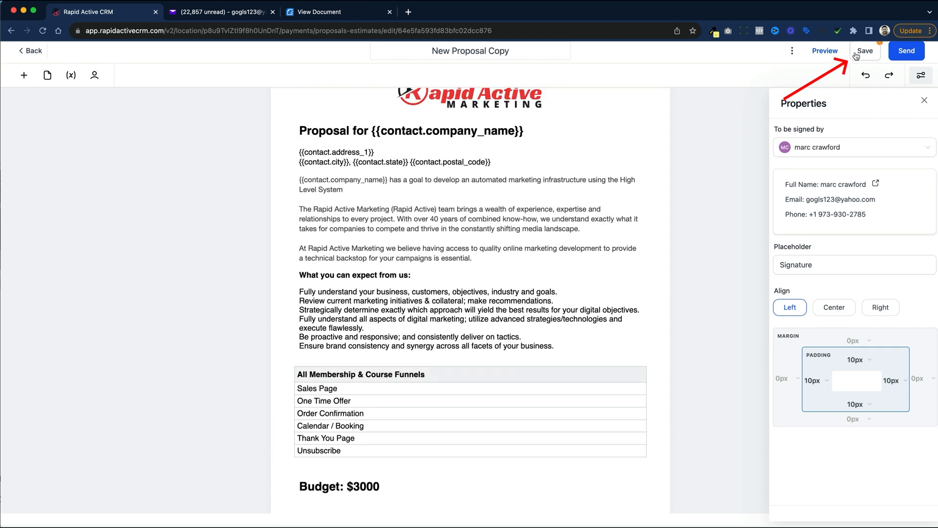
{"action": "left_click", "coordinate": [824, 50]}
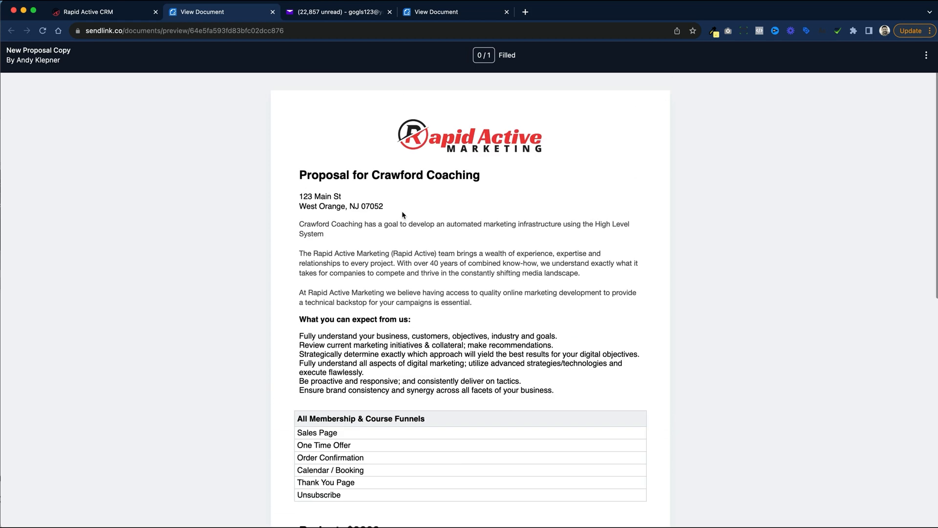
Check the filled-in client address in the preview, then close the View Document tab.
{"action": "left_click", "coordinate": [341, 200]}
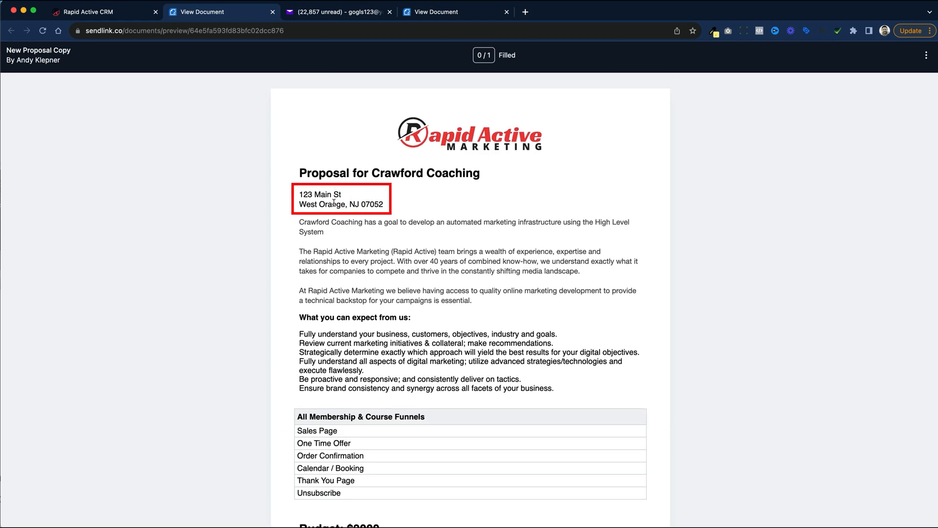
{"action": "mouse_move", "coordinate": [401, 208]}
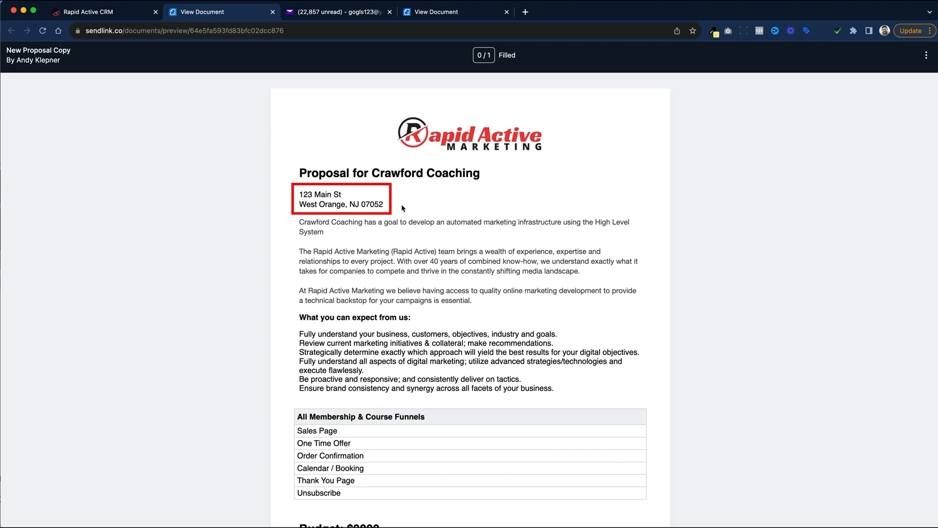
{"action": "scroll", "scroll_direction": "down", "scroll_amount": 3}
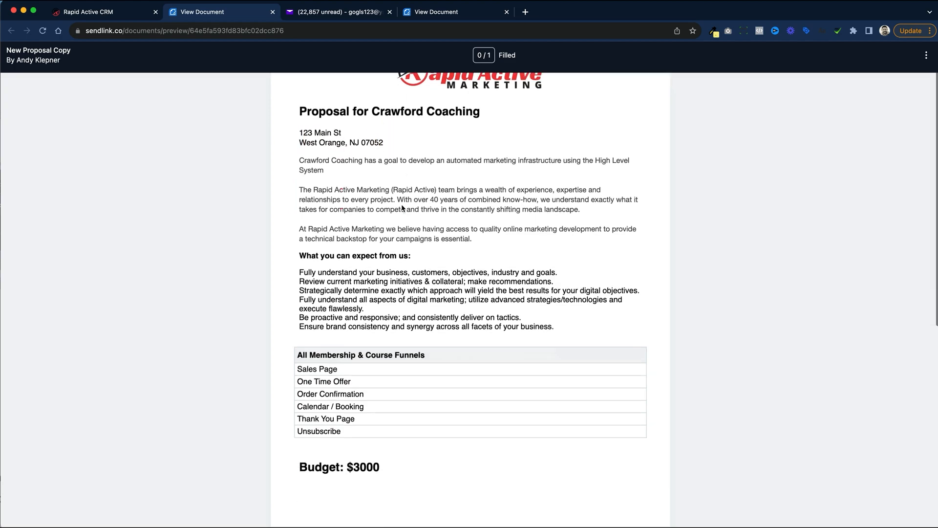
{"action": "scroll", "scroll_direction": "down", "scroll_amount": 3}
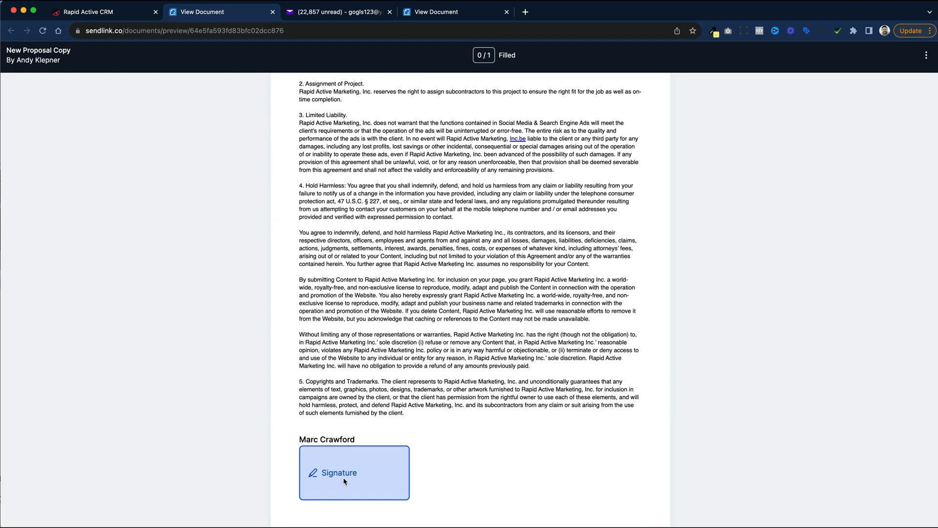
{"action": "scroll", "scroll_direction": "up", "scroll_amount": 3}
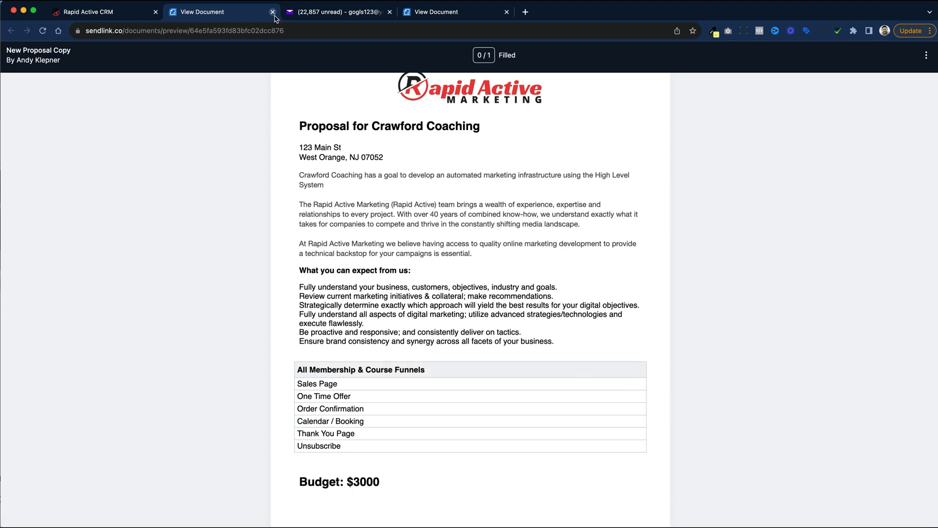
{"action": "left_click", "coordinate": [272, 12]}
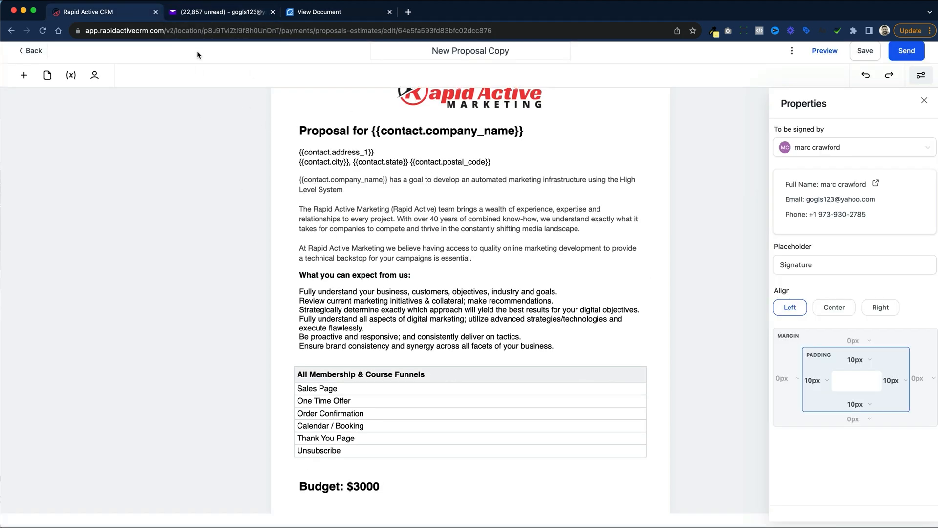
{"action": "mouse_move", "coordinate": [213, 12]}
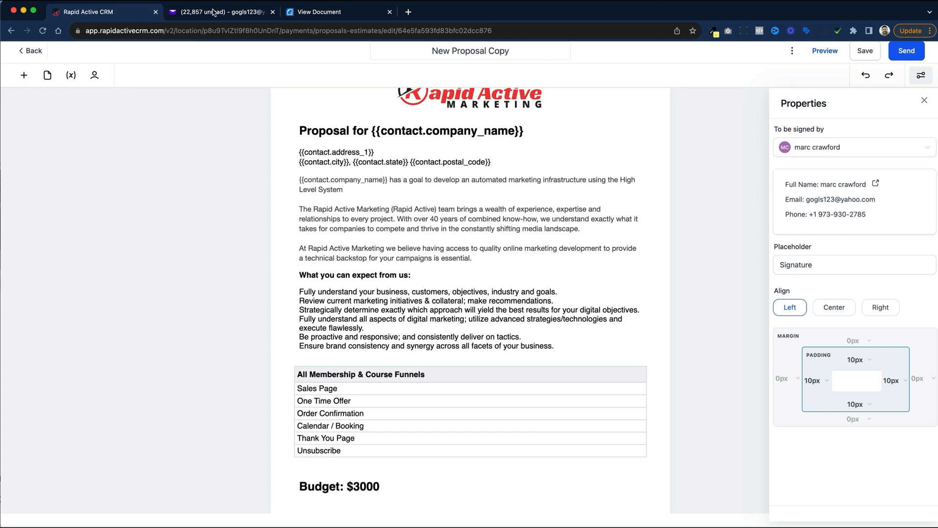
Open the proposal from the View Proposal button in the Yahoo Mail email.
{"action": "left_click", "coordinate": [219, 12]}
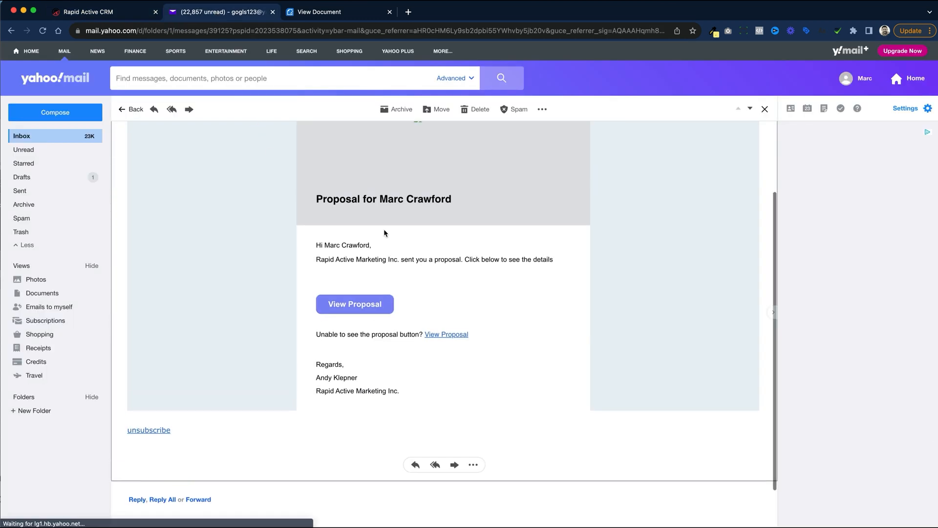
{"action": "scroll", "scroll_direction": "up", "scroll_amount": 3}
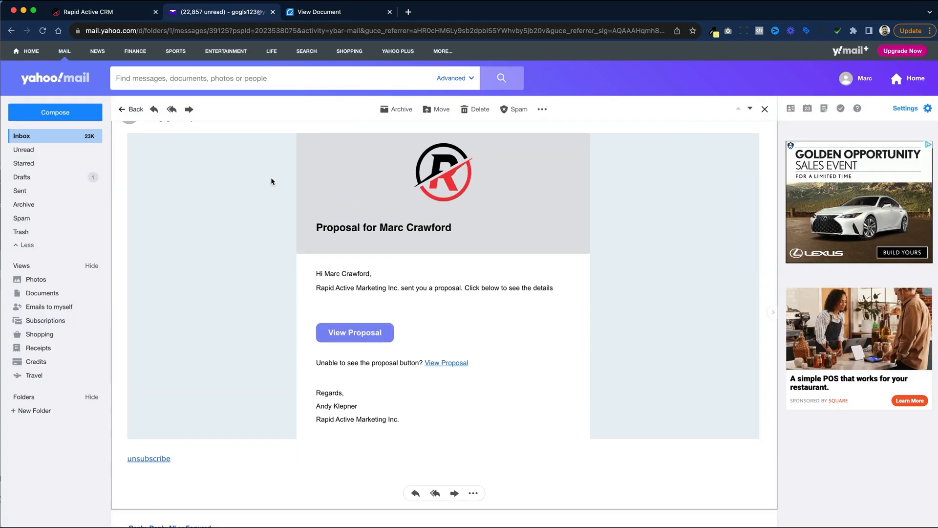
{"action": "mouse_move", "coordinate": [469, 284]}
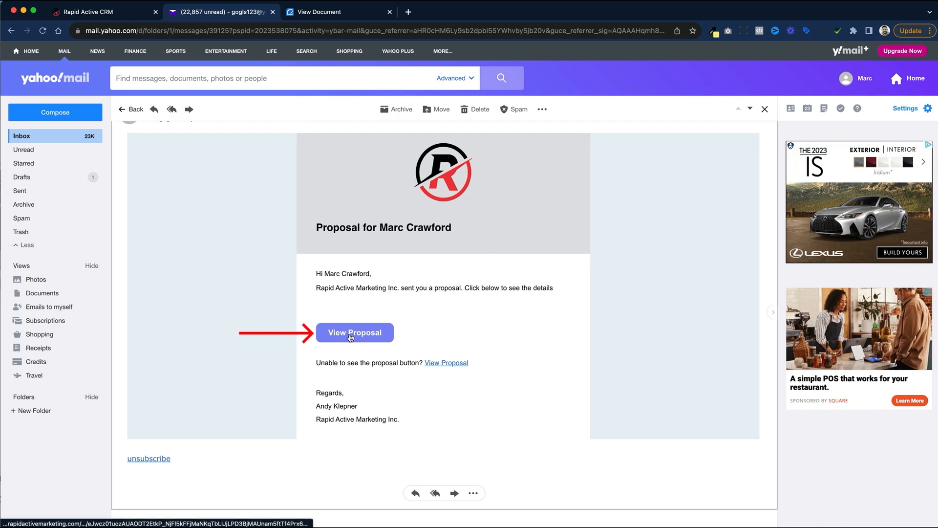
{"action": "left_click", "coordinate": [354, 333]}
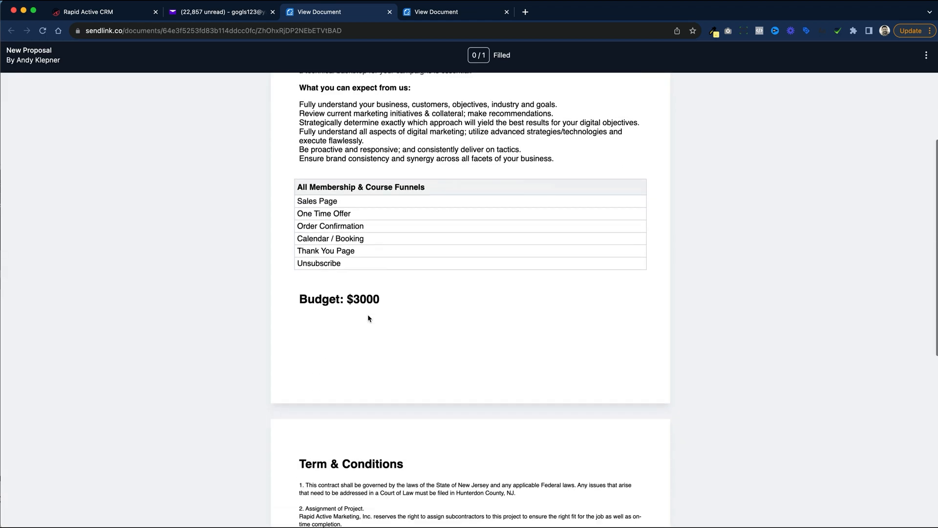
Open the client Signature field, view the typed styles, and switch to Draw.
{"action": "scroll", "scroll_direction": "down", "scroll_amount": 3}
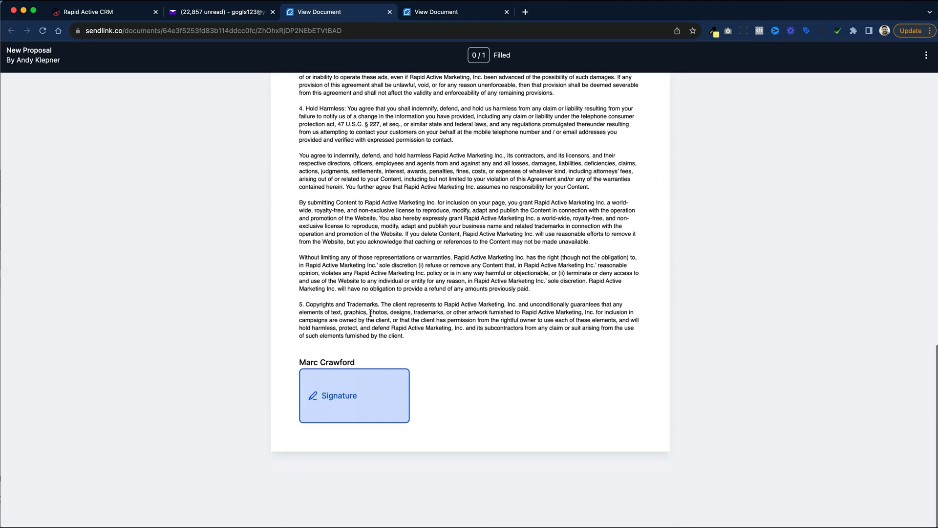
{"action": "scroll", "scroll_direction": "down", "scroll_amount": 3}
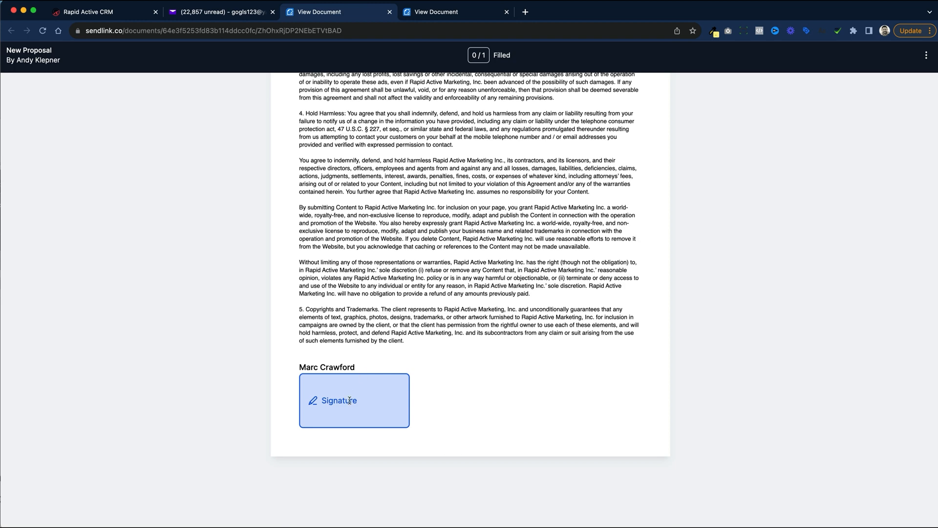
{"action": "left_click", "coordinate": [354, 399]}
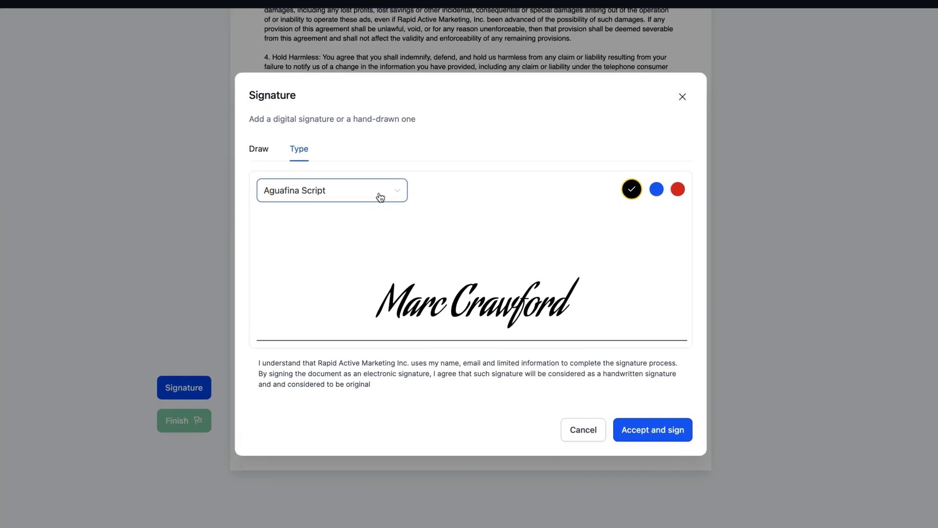
{"action": "left_click", "coordinate": [331, 189]}
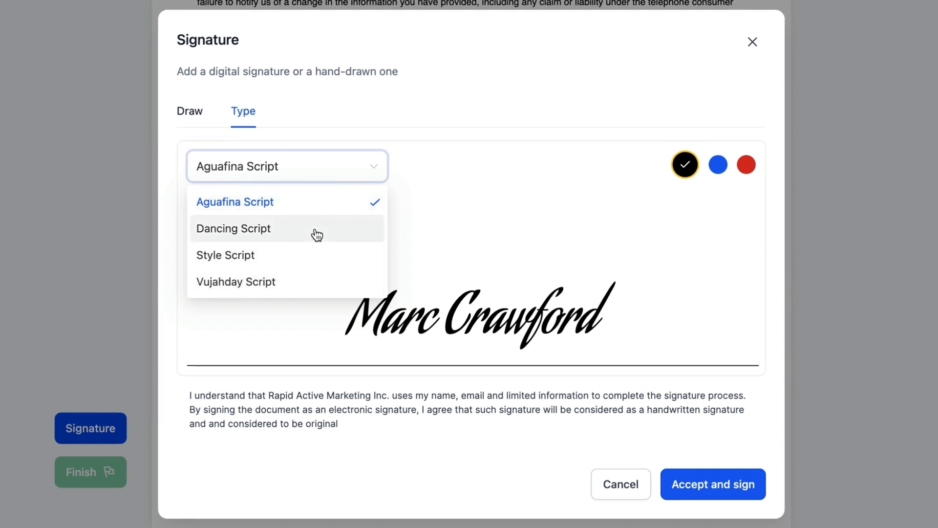
{"action": "left_click", "coordinate": [189, 111]}
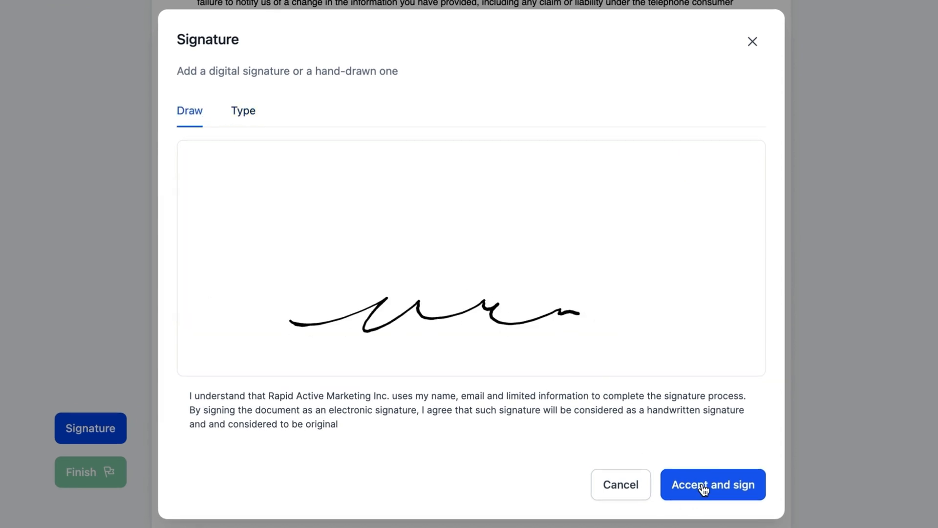
Accept the drawn signature, finish signing, and dismiss the success notice.
{"action": "left_click", "coordinate": [712, 484]}
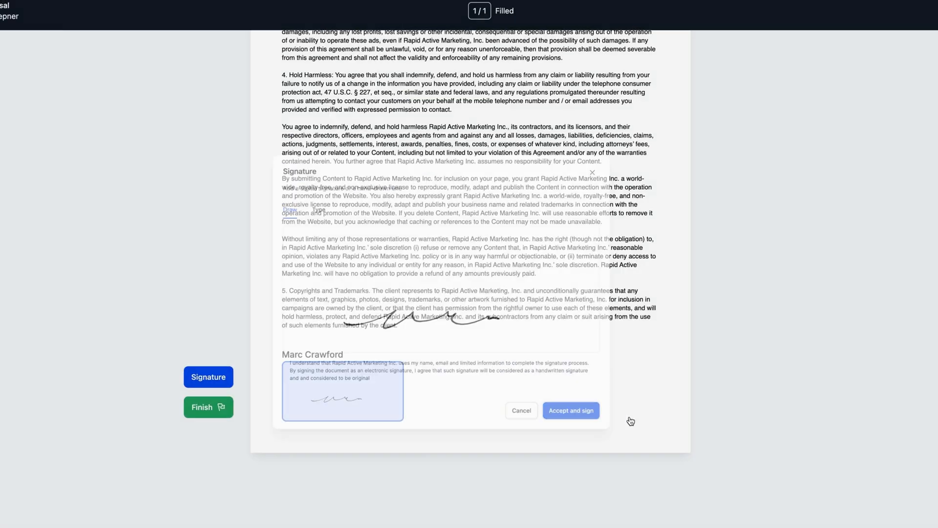
{"action": "left_click", "coordinate": [570, 410]}
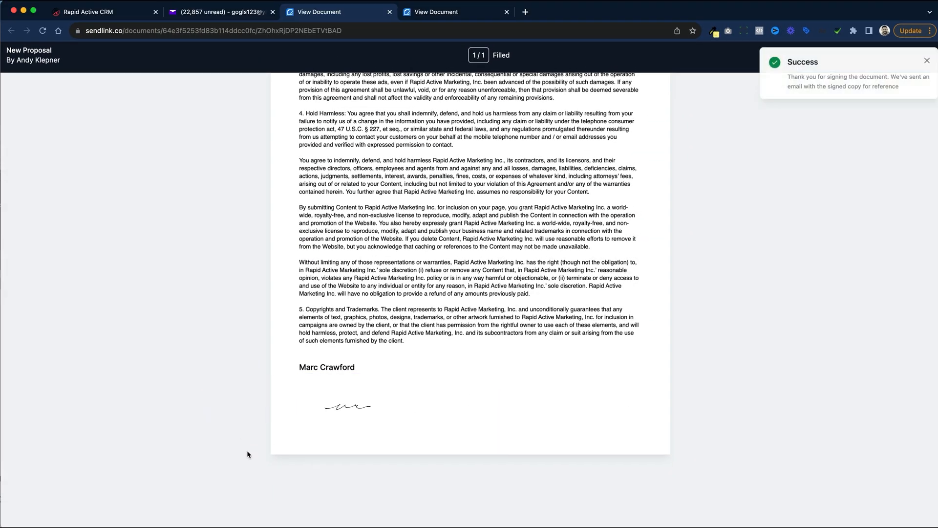
{"action": "mouse_move", "coordinate": [817, 76]}
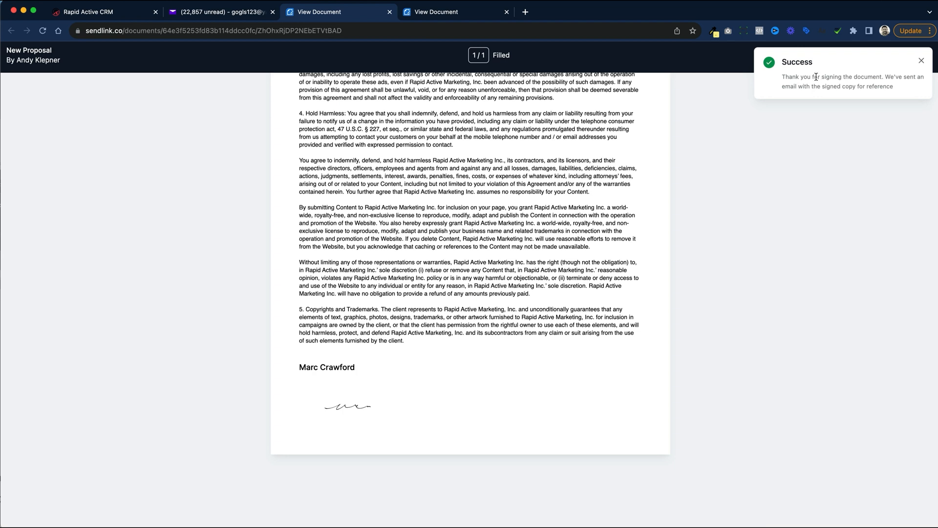
{"action": "left_click", "coordinate": [921, 61]}
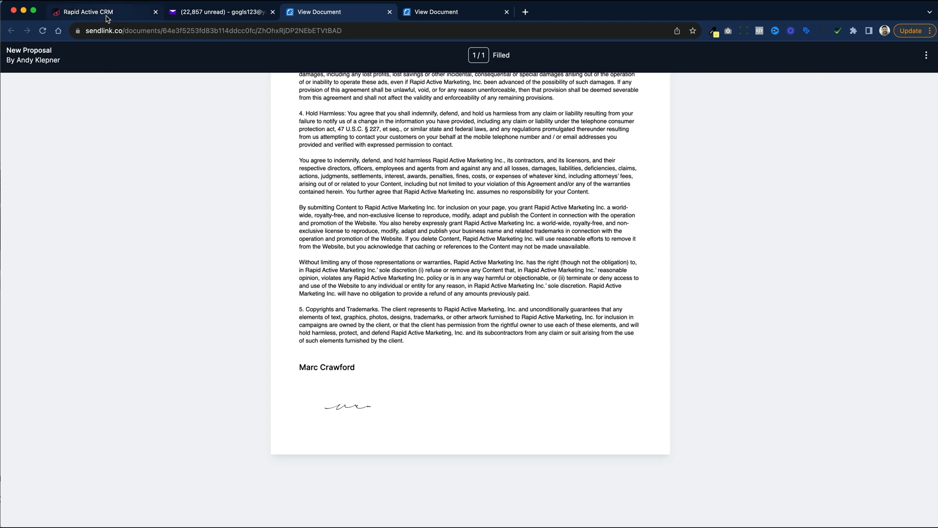
Open Contacts in the CRM and search for 'craw'.
{"action": "left_click", "coordinate": [90, 11]}
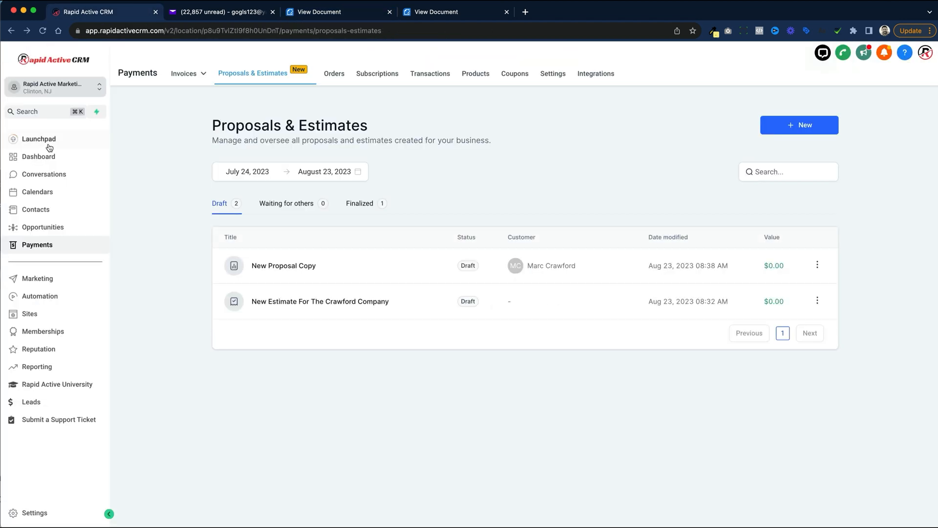
{"action": "left_click", "coordinate": [36, 210]}
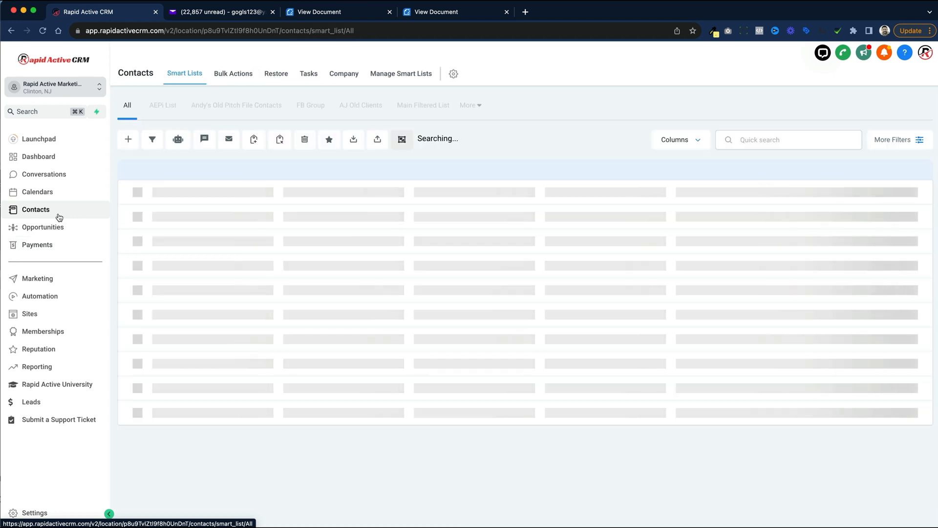
{"action": "type", "text": "craw"}
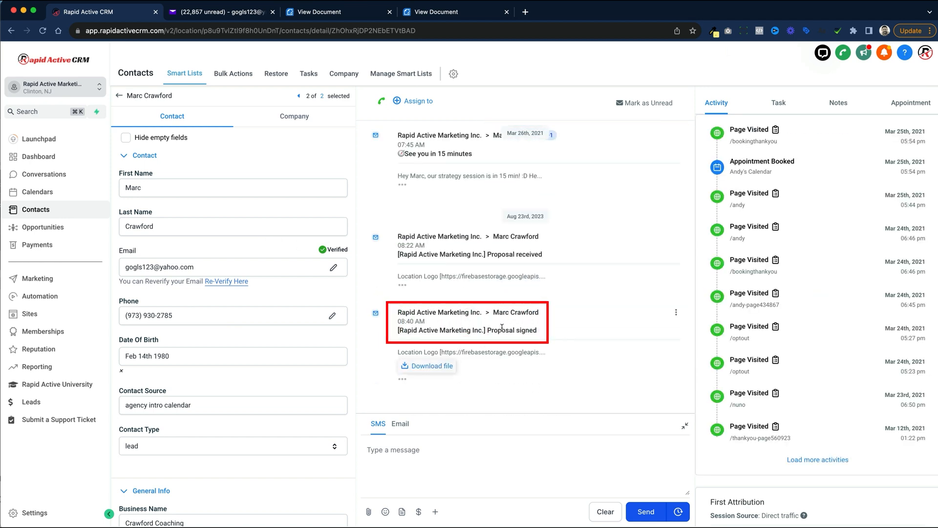
{"action": "mouse_move", "coordinate": [498, 392]}
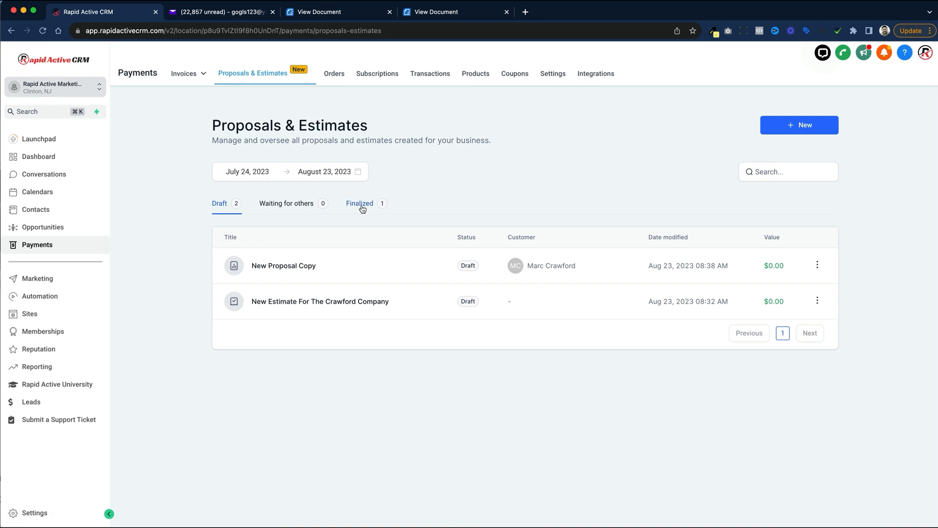
Show the Finalized tab of Proposals & Estimates.
{"action": "left_click", "coordinate": [360, 202]}
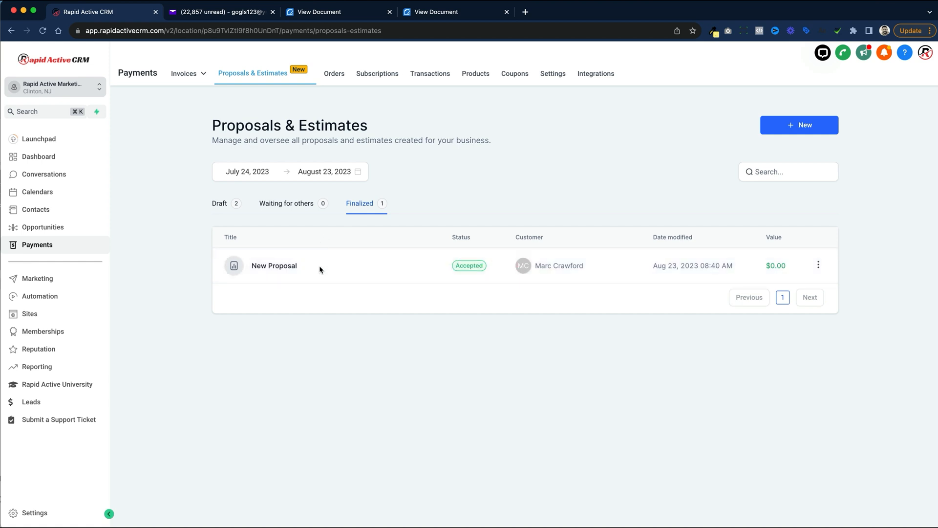
{"action": "mouse_move", "coordinate": [337, 427]}
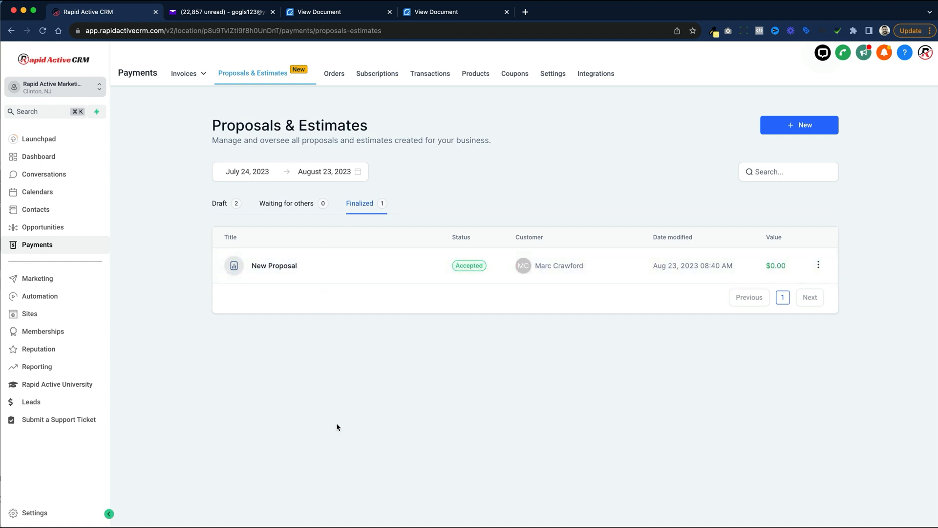